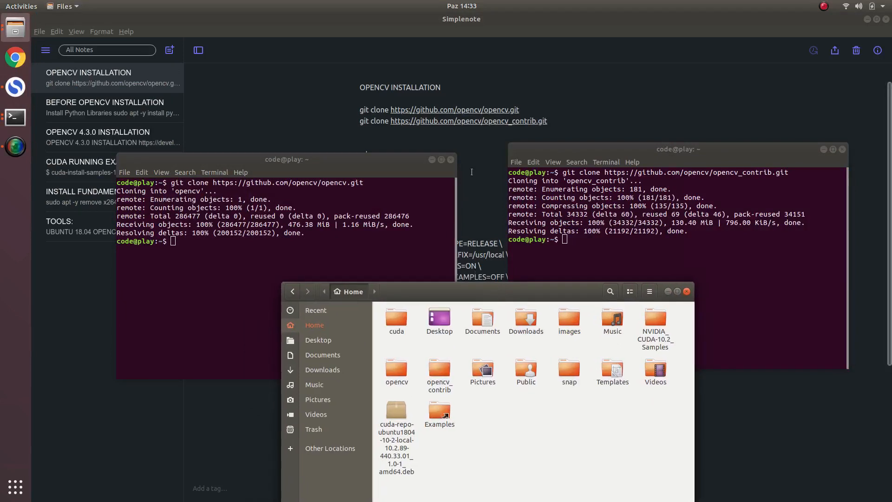
Close the Files window and the opencv clone terminal, focusing the opencv_contrib terminal
left_click(439, 410)
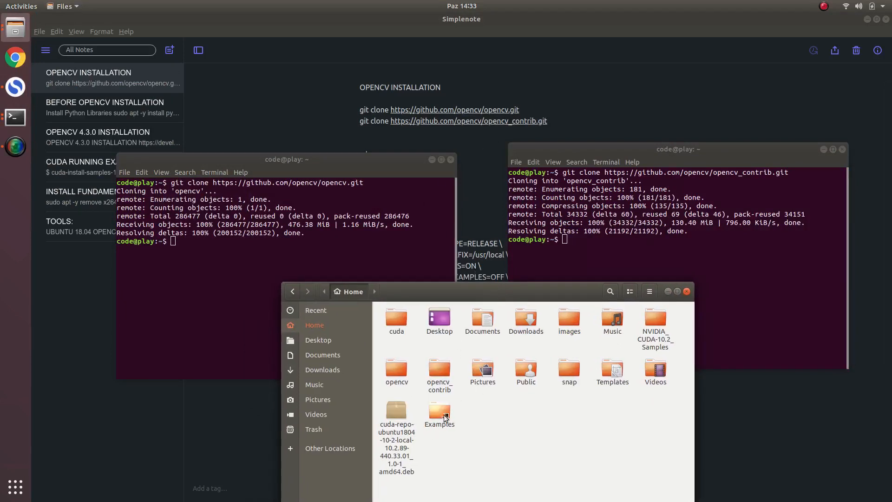
left_click(396, 370)
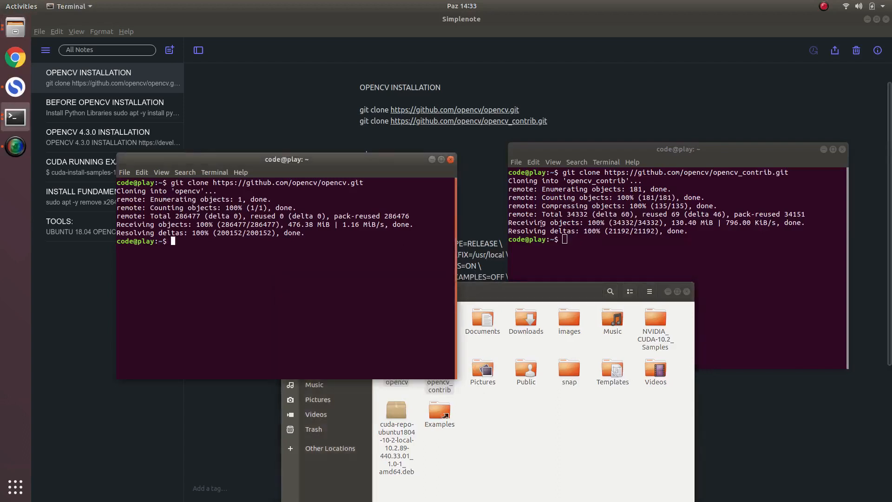
left_click(677, 149)
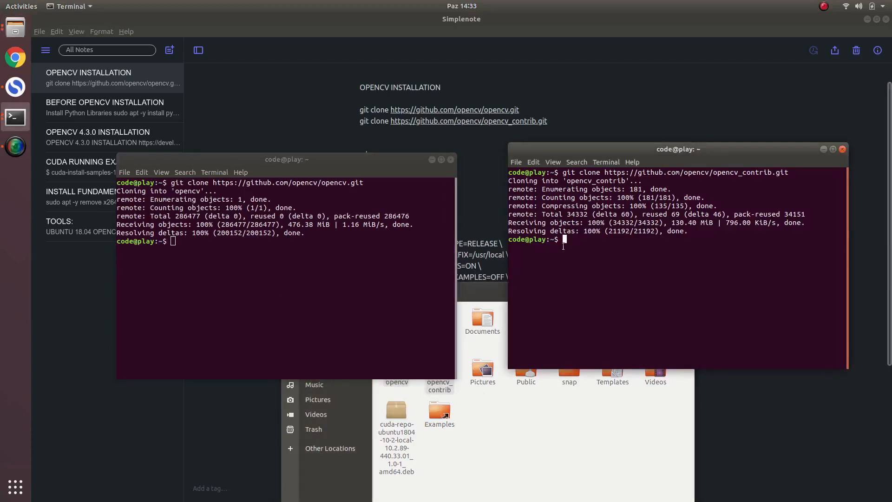
mouse_move(450, 159)
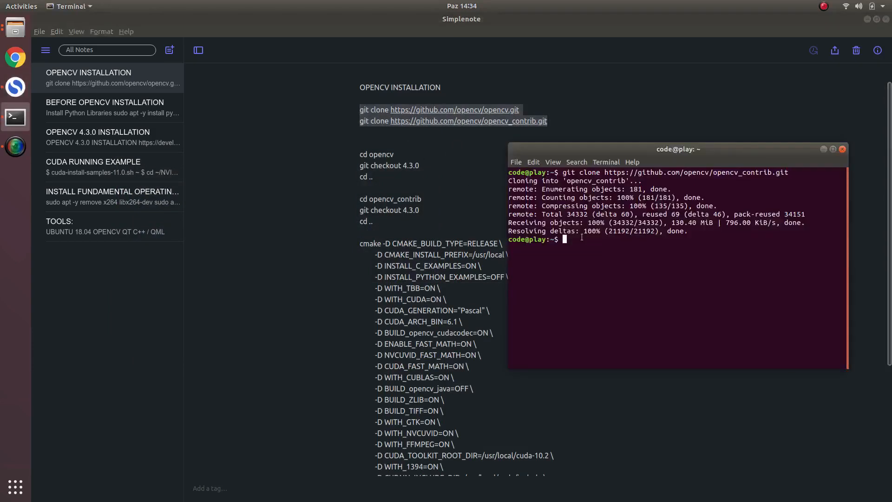
Check out release 4.3.0 in the opencv_contrib repository
type("cd opencv")
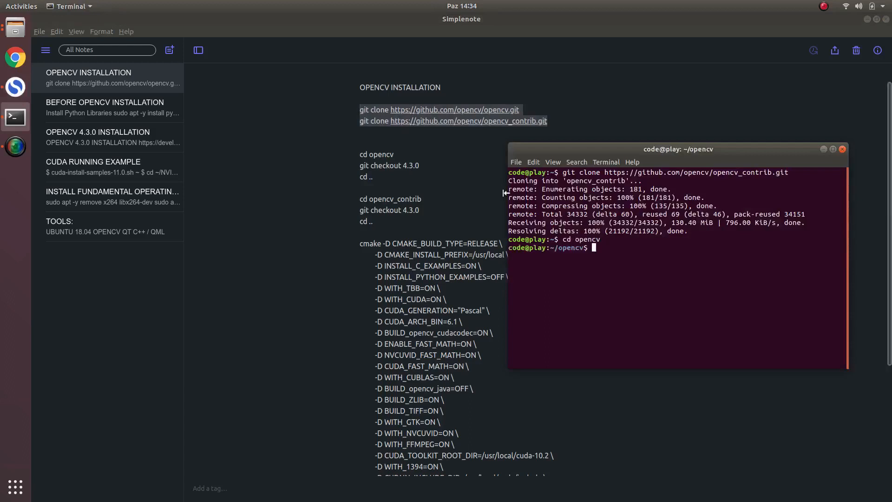
type("cd")
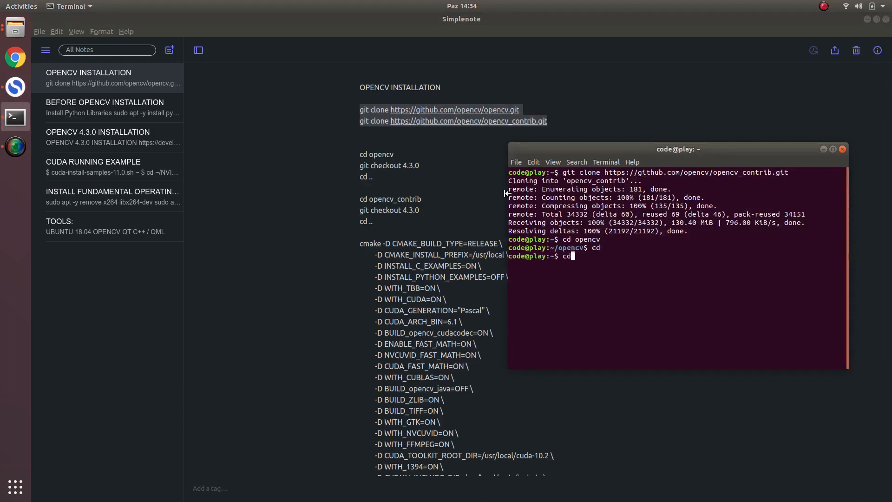
type("opencv_contrib/")
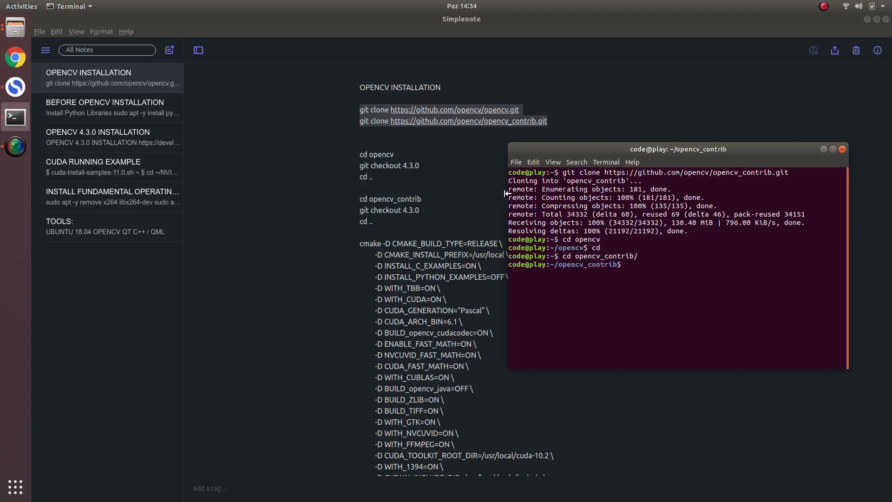
type("git chec")
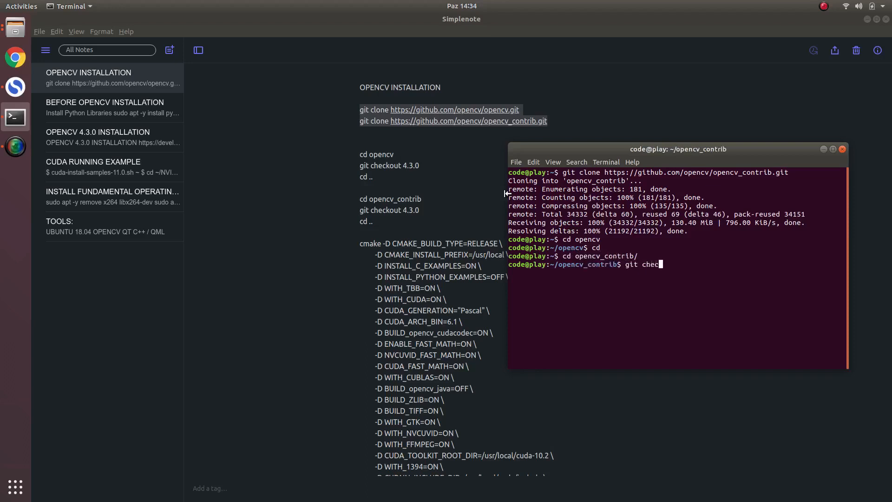
type("kout")
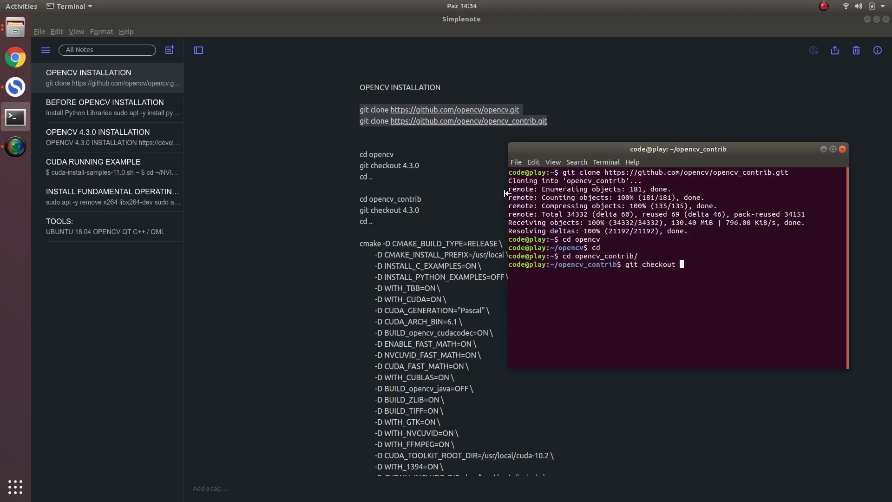
type("4.3.0")
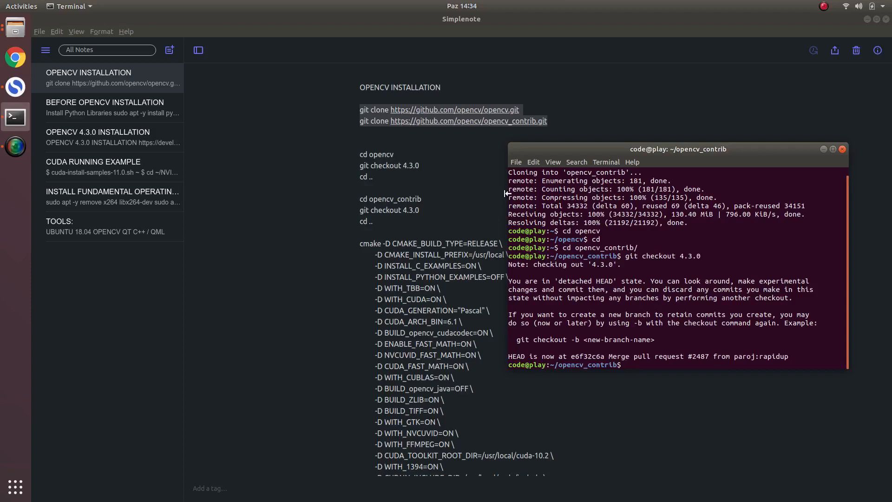
Check out 4.3.0 in opencv, then create a build folder and enter it
type("cd ..")
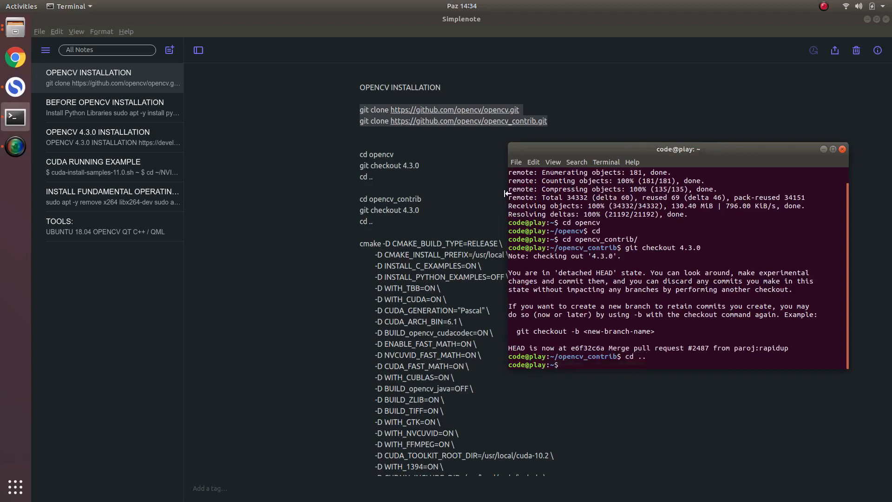
type("cd opencv")
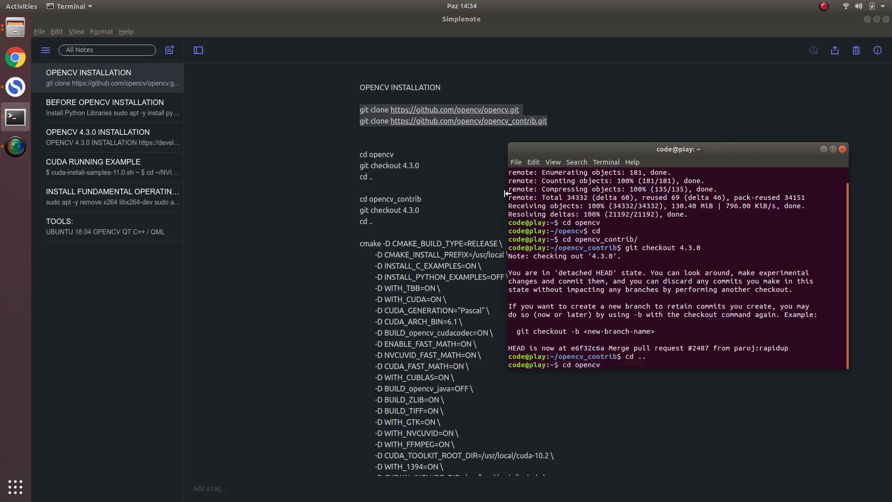
type("git checkout 4")
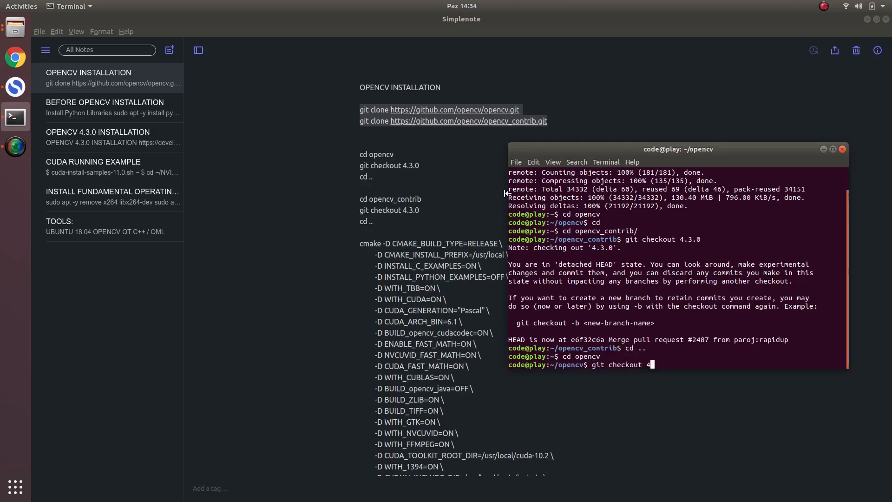
key("Return")
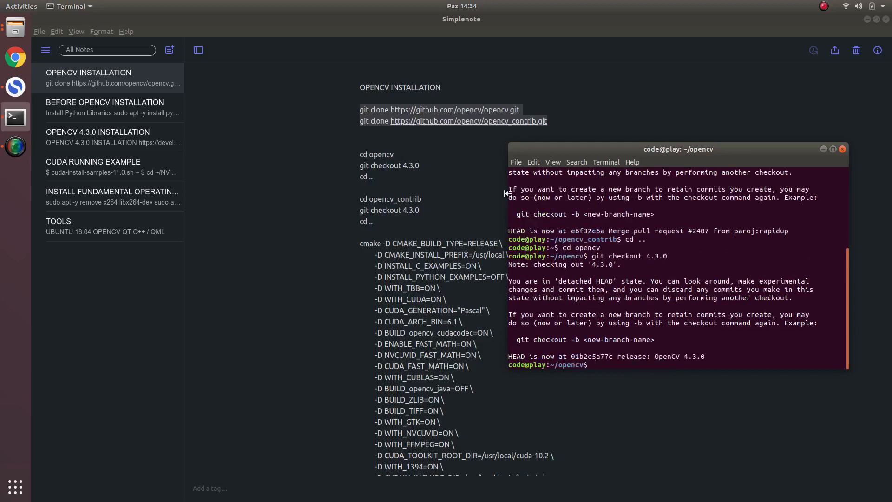
type("mkdir")
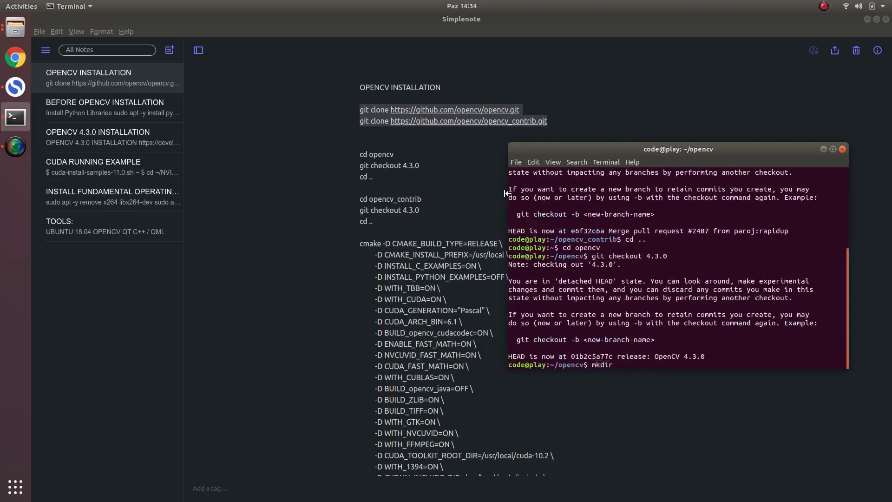
key("Return")
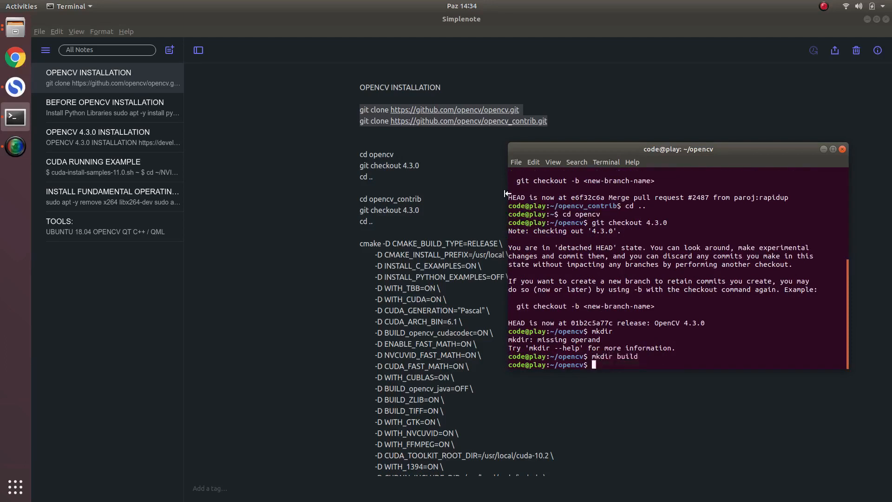
type("cd buil")
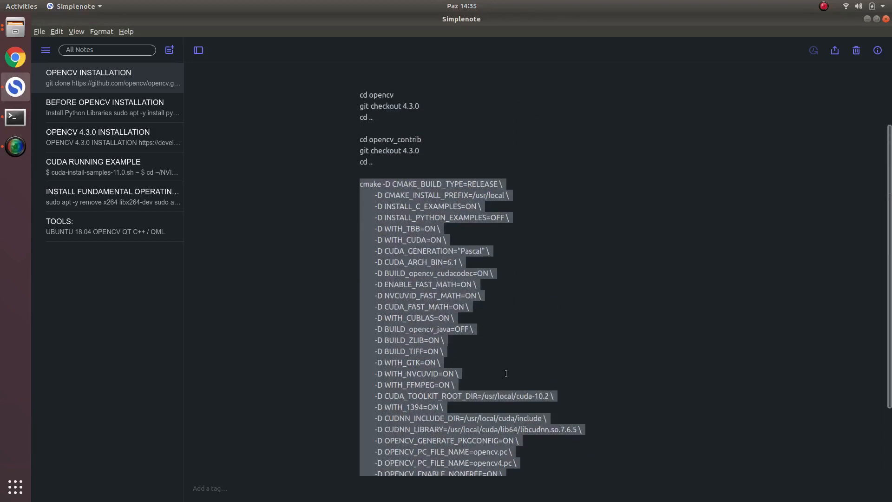
Scroll to the note's cmake block and highlight the BUILD_ZLIB and WITH_CUDA options
scroll("down", 3)
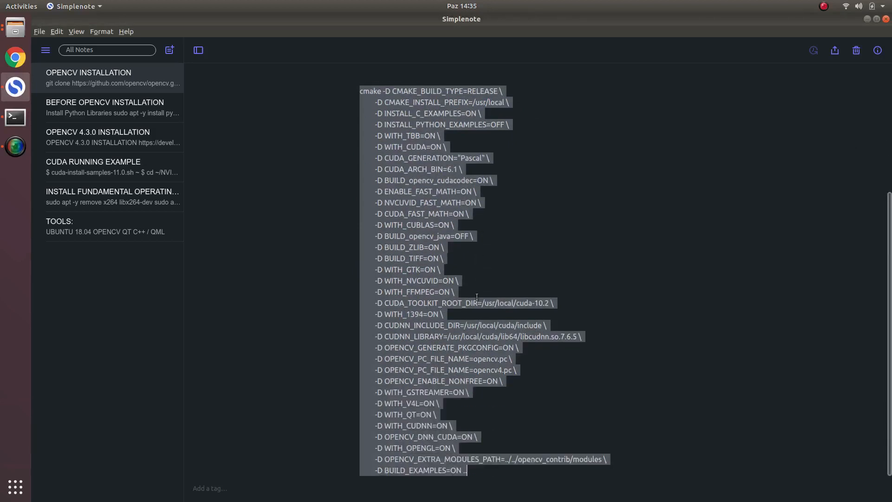
left_click(408, 258)
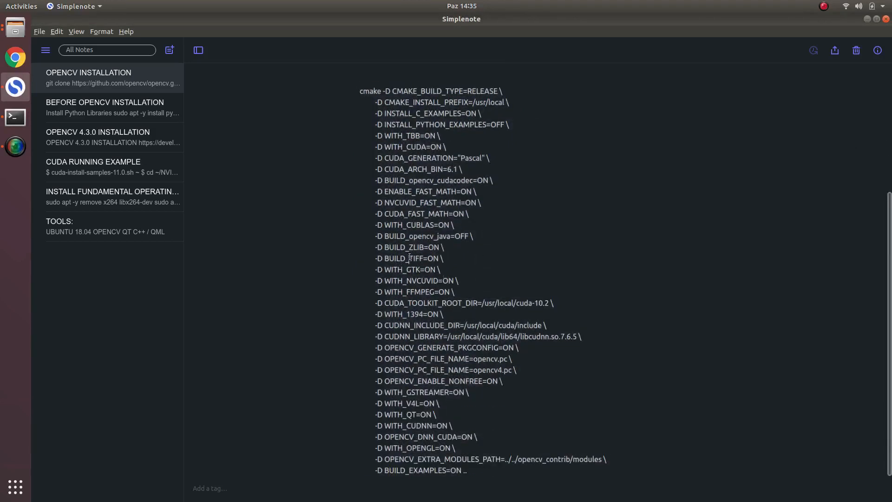
double_click(403, 247)
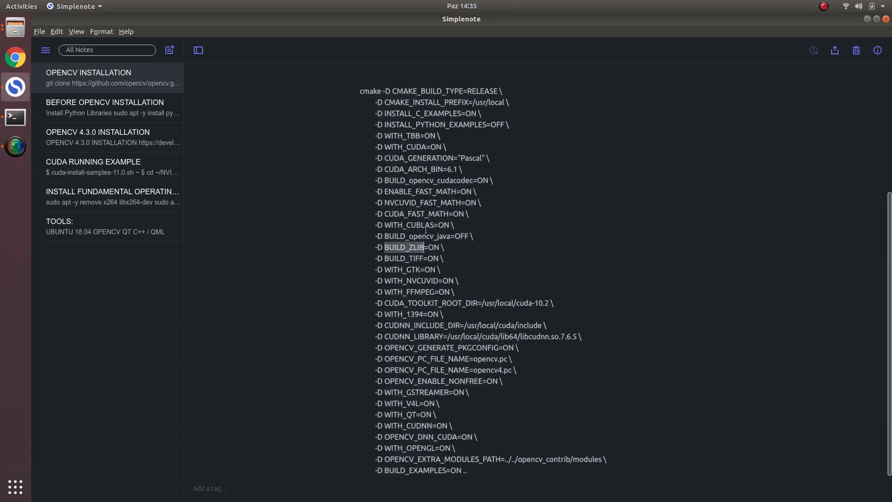
mouse_move(426, 393)
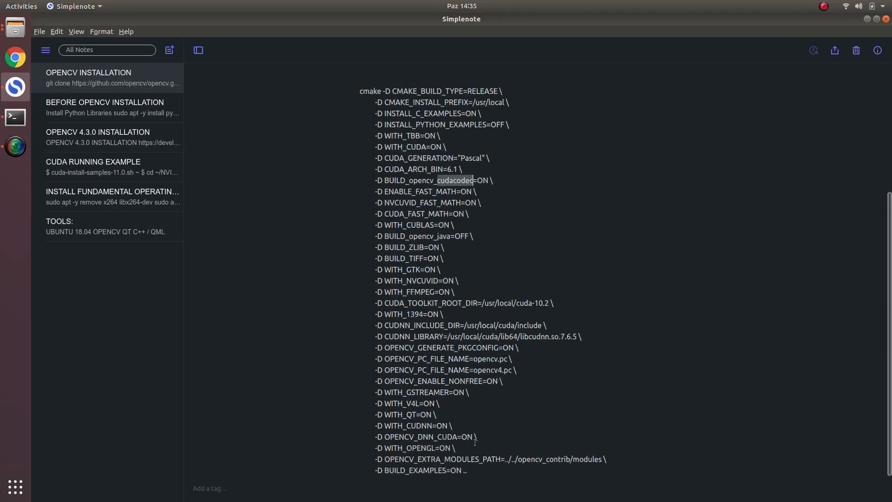
key("ctrl+a")
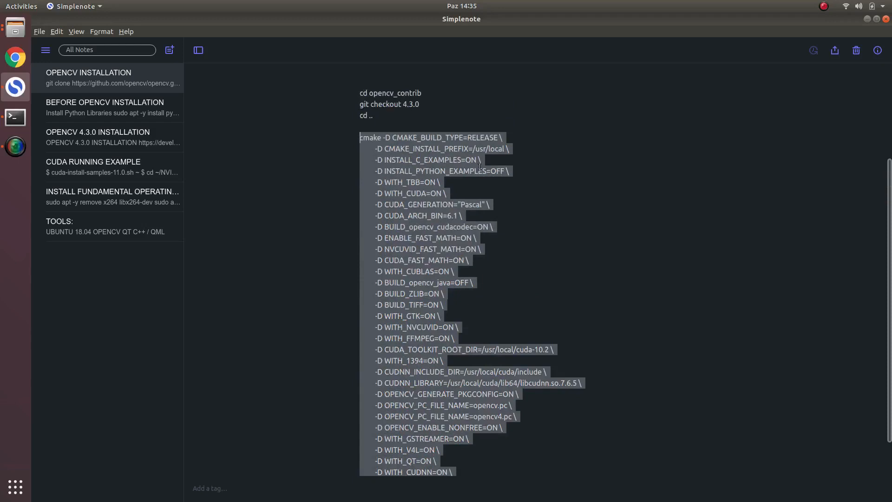
left_click(408, 193)
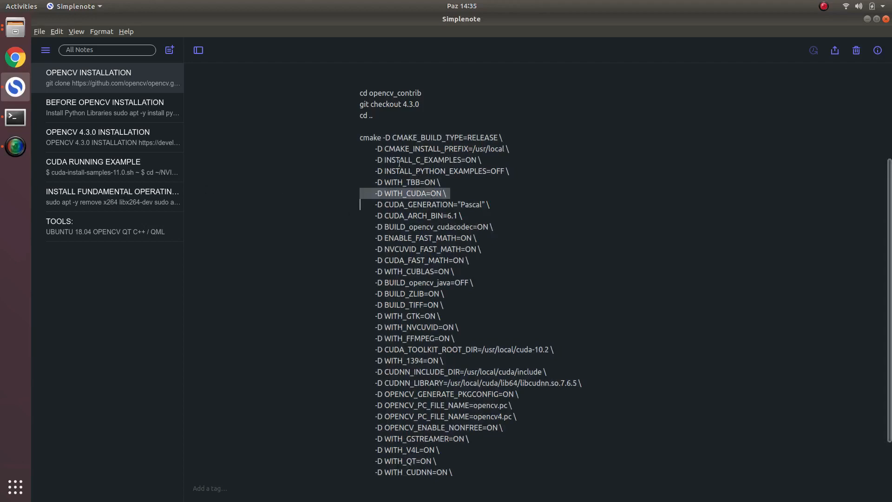
Review the system libraries note's install commands, then reopen the OPENCV INSTALLATION note
left_click(112, 196)
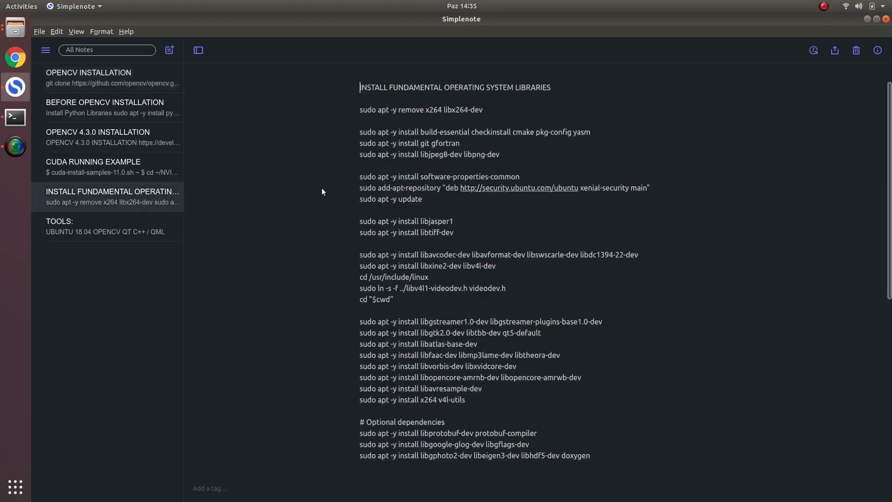
left_click_drag(359, 87, 481, 254)
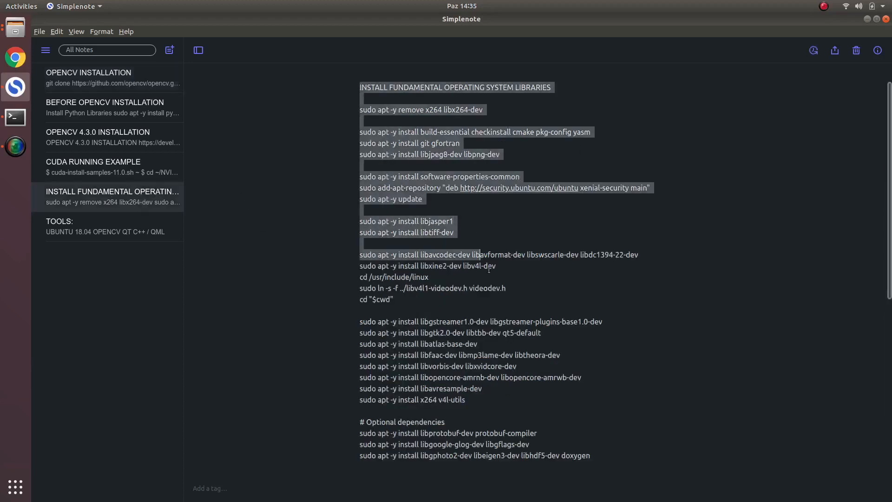
left_click(497, 317)
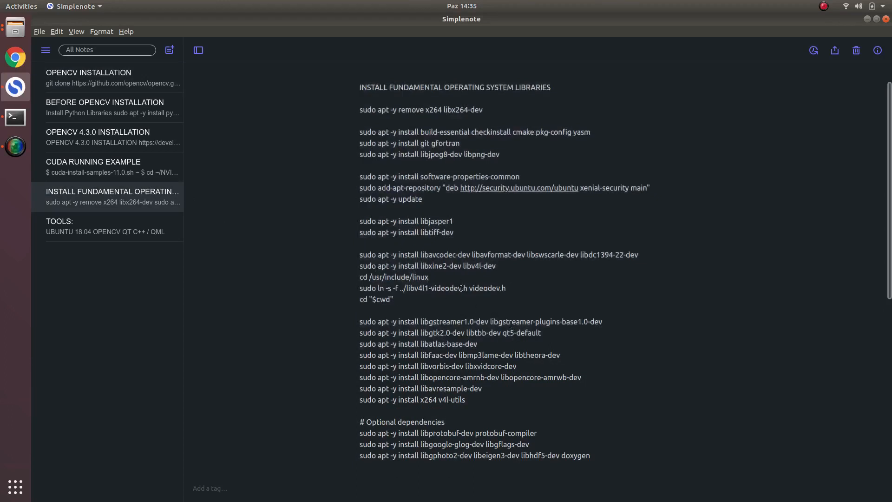
mouse_move(565, 365)
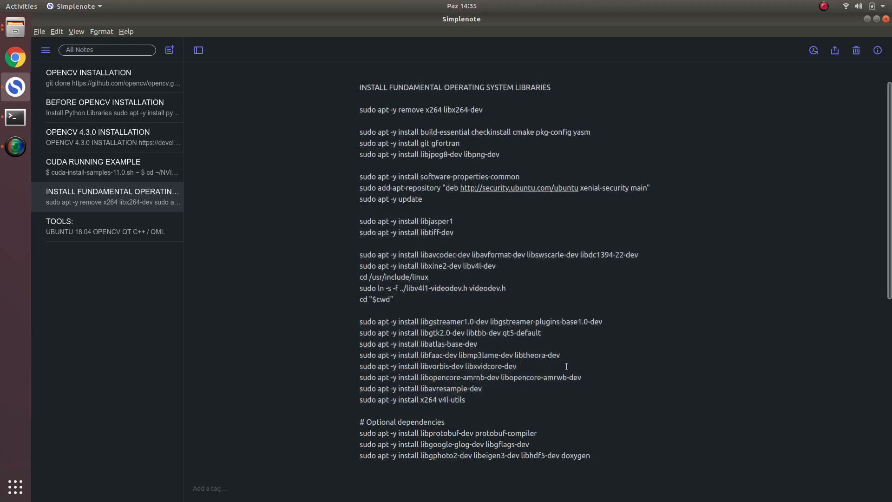
left_click_drag(359, 131, 590, 455)
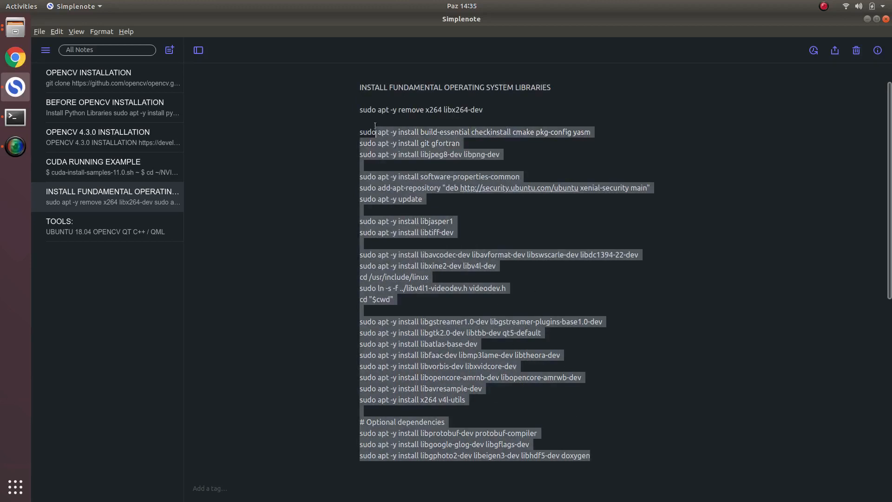
left_click(416, 143)
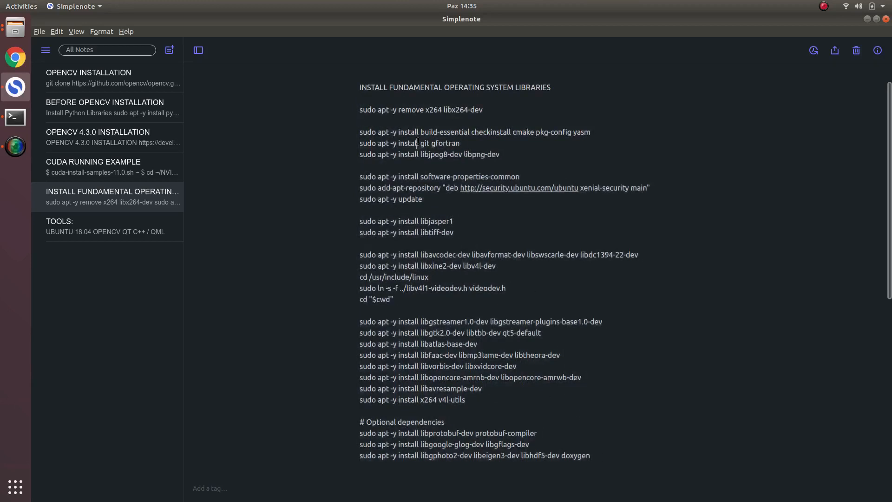
mouse_move(98, 107)
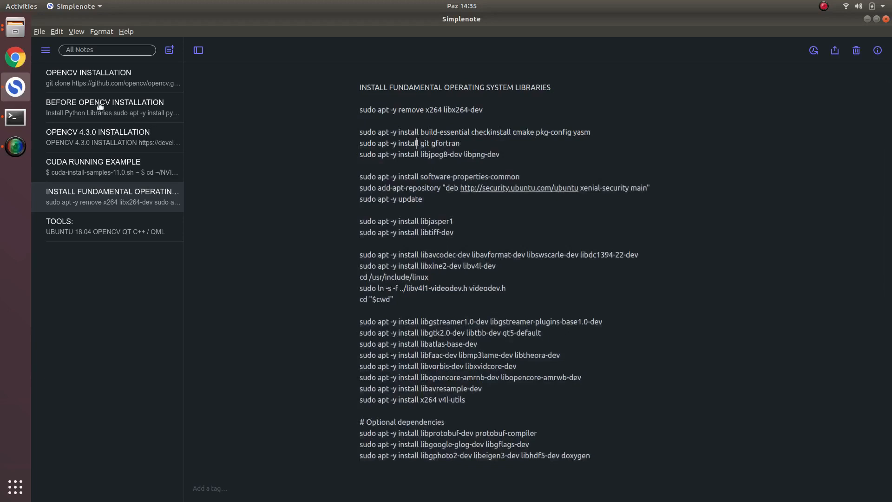
left_click(112, 78)
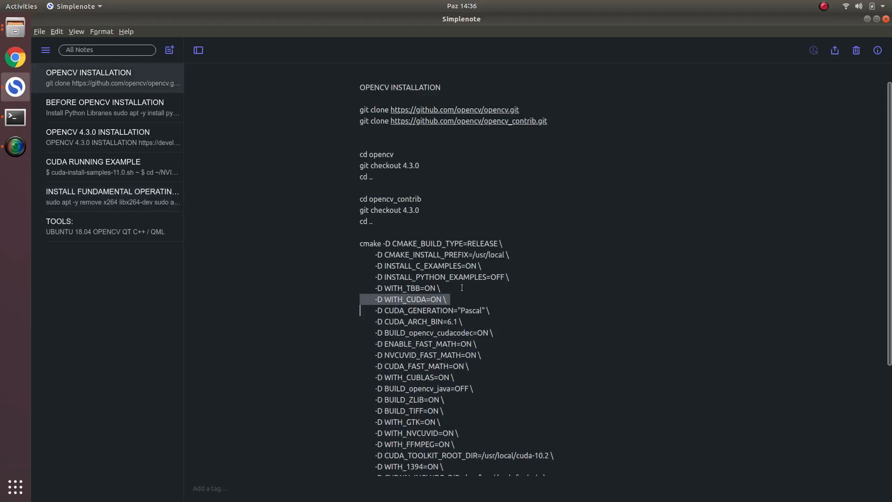
left_click(15, 117)
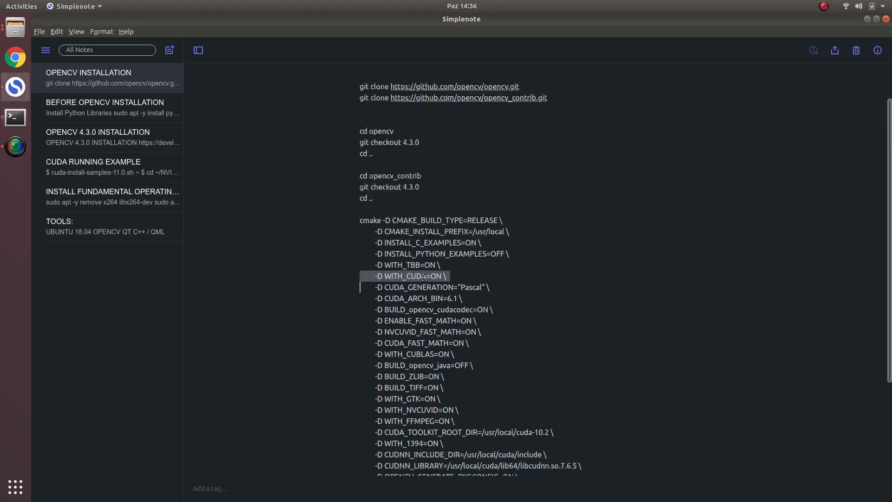
scroll("down", 3)
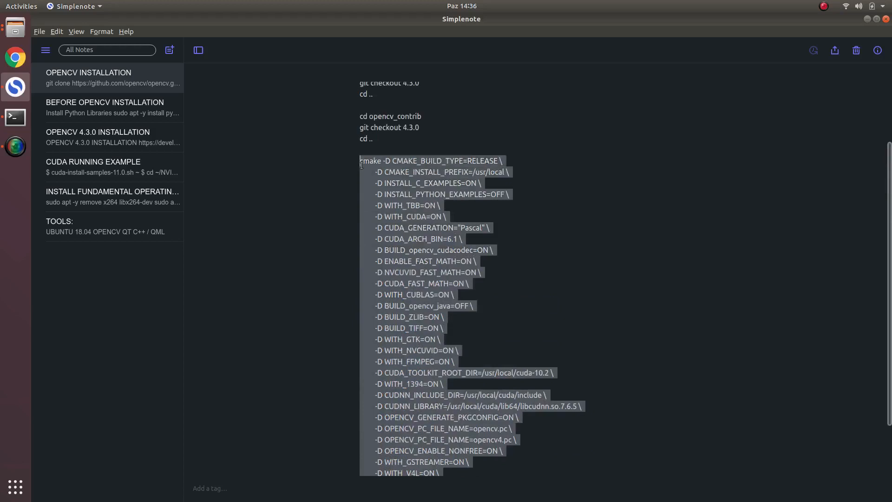
left_click(14, 118)
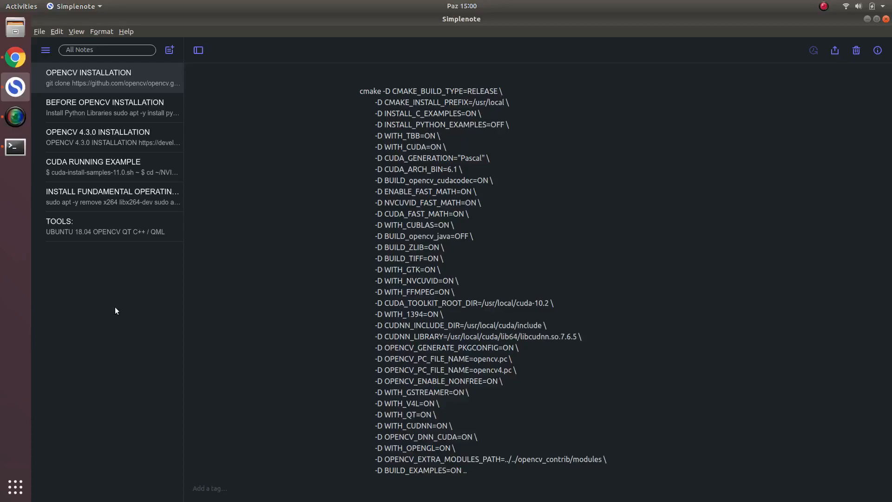
left_click(15, 148)
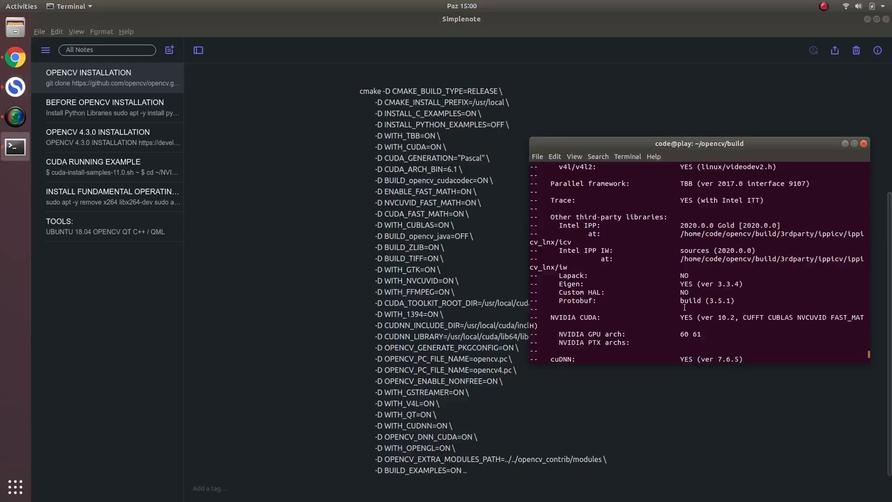
scroll("down", 3)
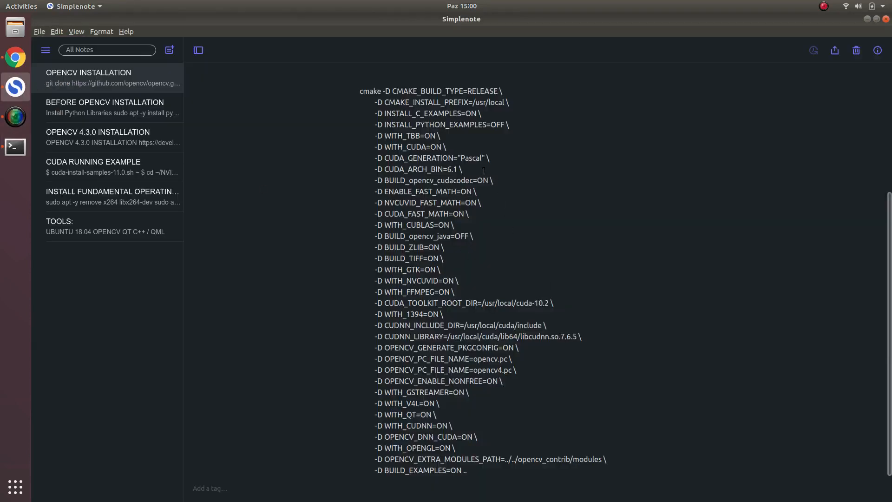
double_click(469, 157)
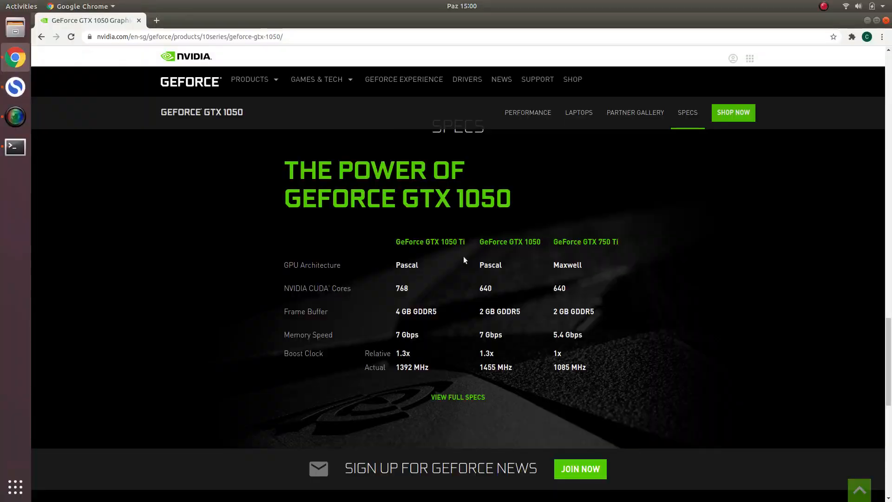
mouse_move(449, 250)
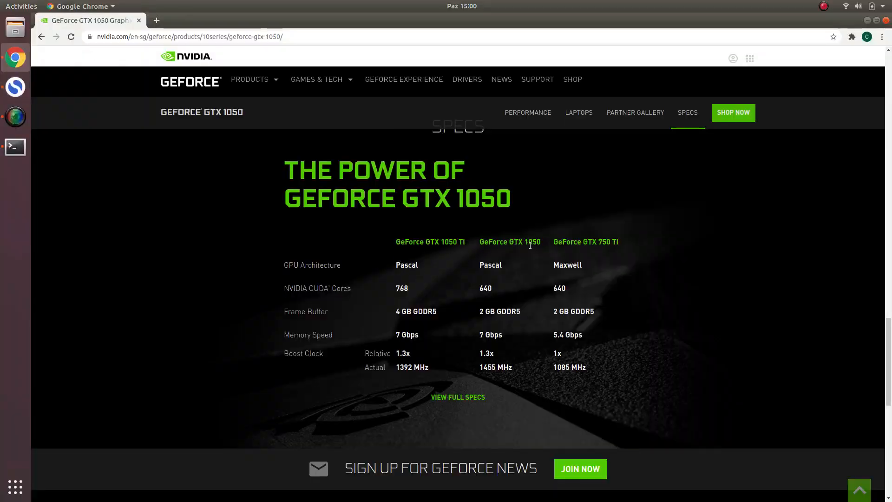
Confirm the GTX 1050 is Pascal and mark Pascal in the CUDA_GENERATION option
double_click(509, 241)
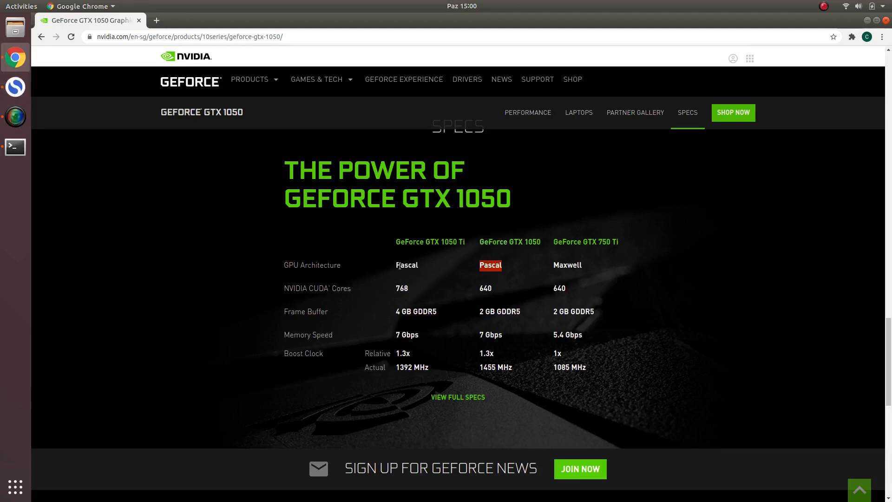
mouse_move(15, 116)
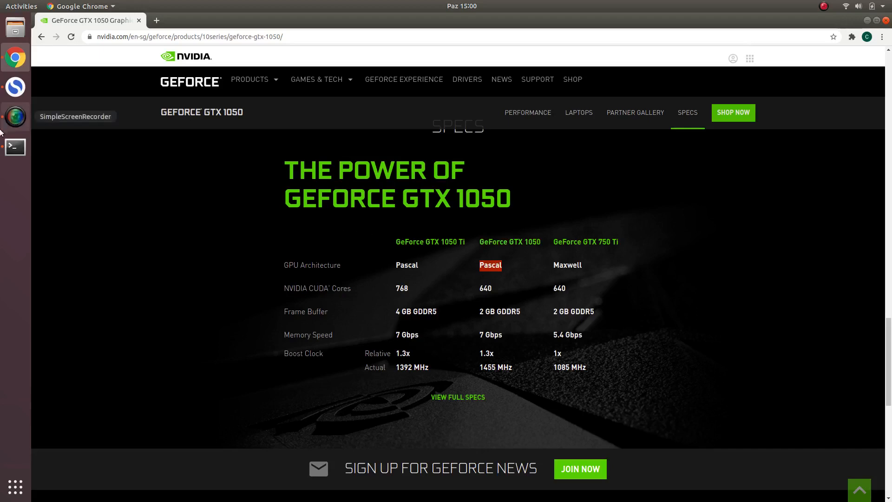
mouse_move(15, 147)
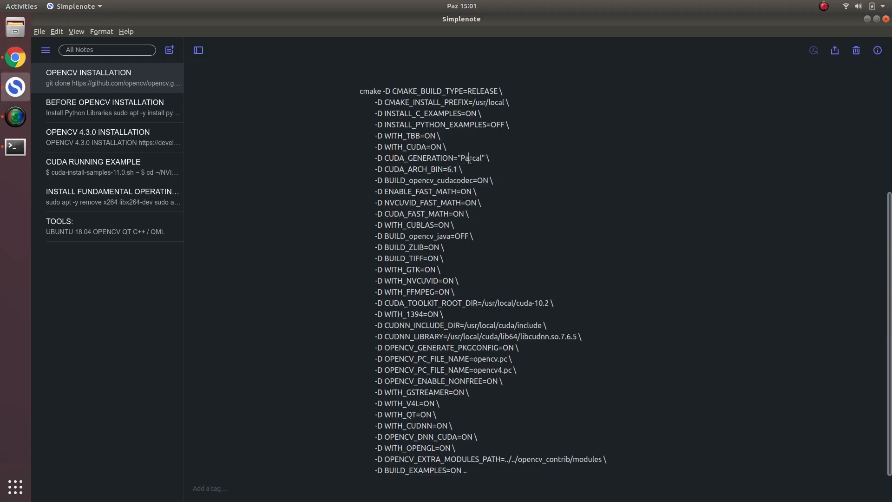
double_click(471, 158)
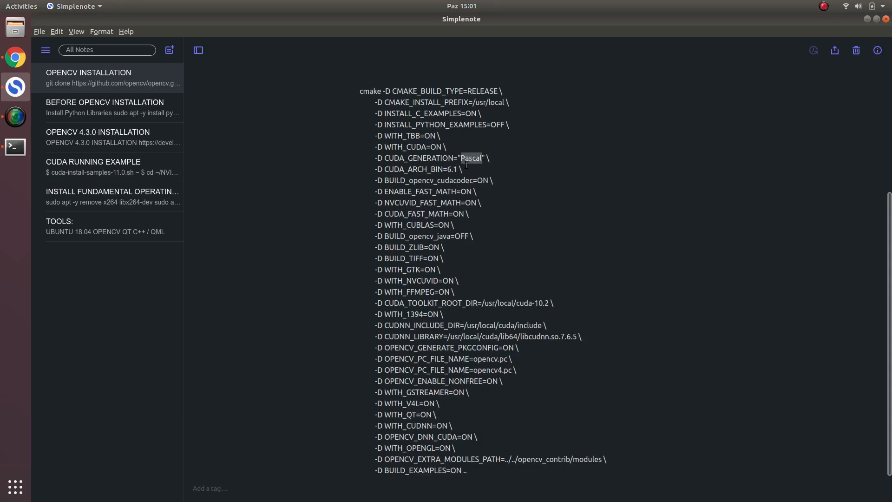
mouse_move(513, 254)
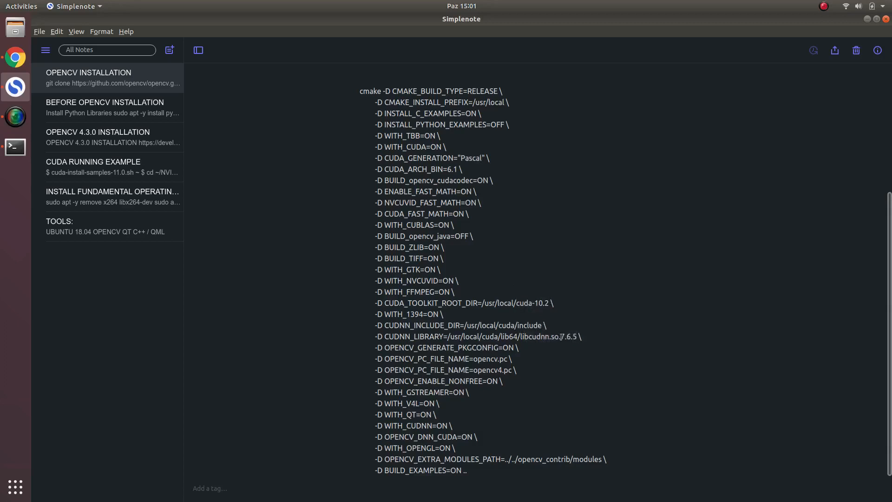
left_click_drag(398, 302, 574, 336)
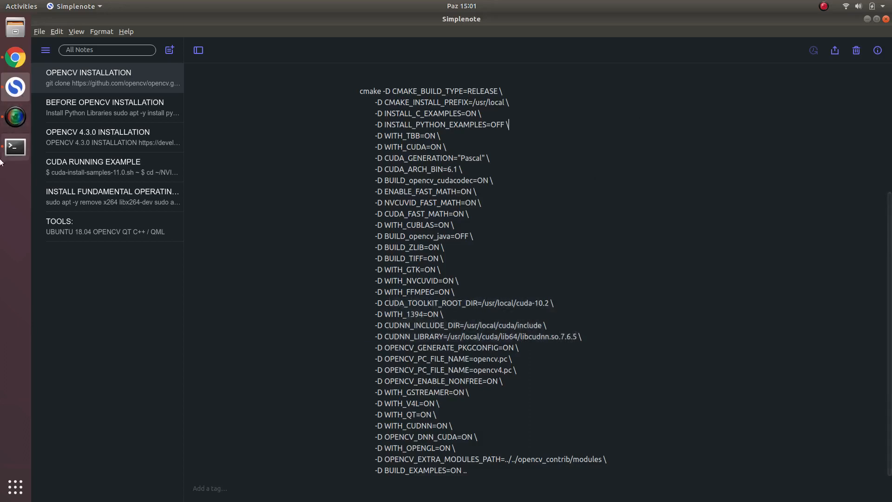
Scroll the cmake summary, checking CUDA 10.2, cuDNN 7.6.5, NVCUVID and generated build files
left_click(15, 146)
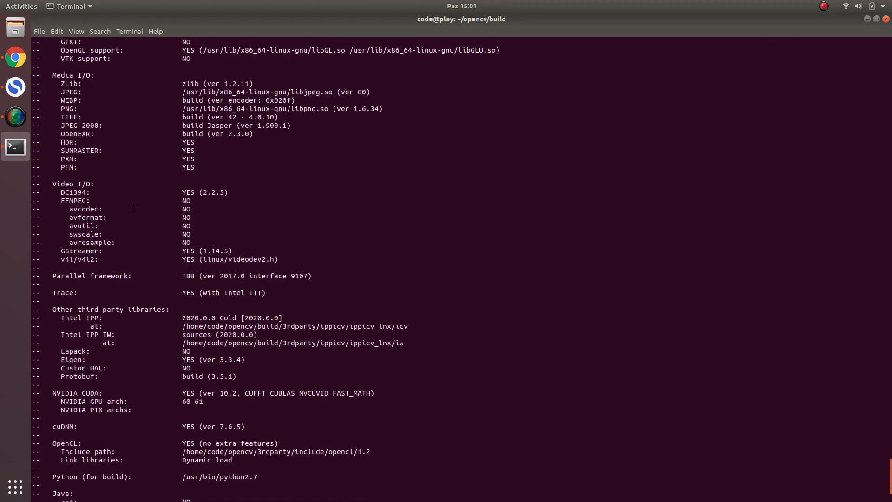
scroll("down", 3)
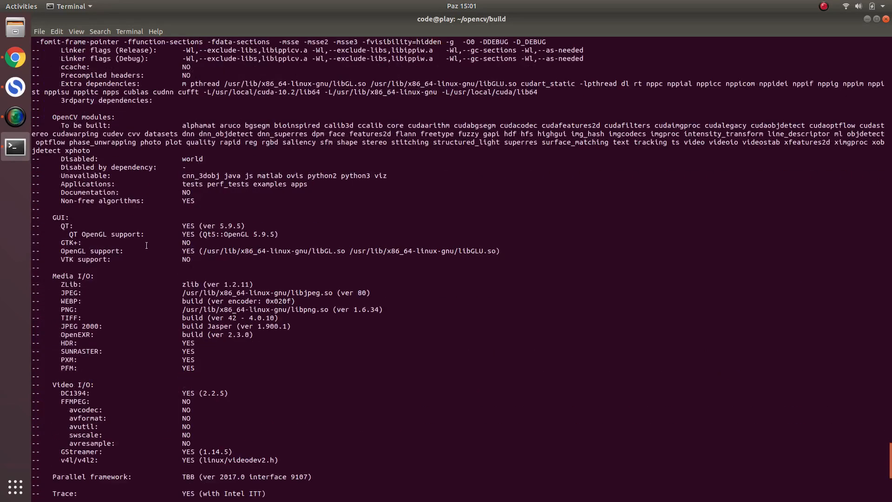
scroll("down", 3)
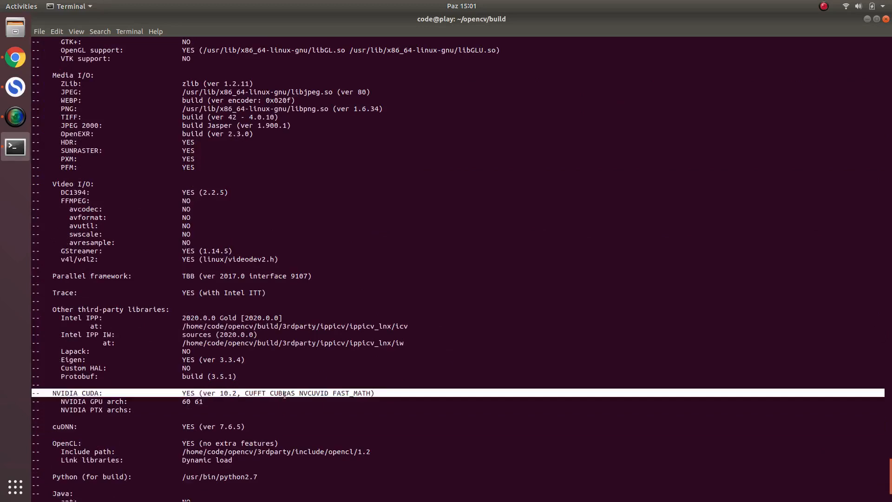
double_click(313, 392)
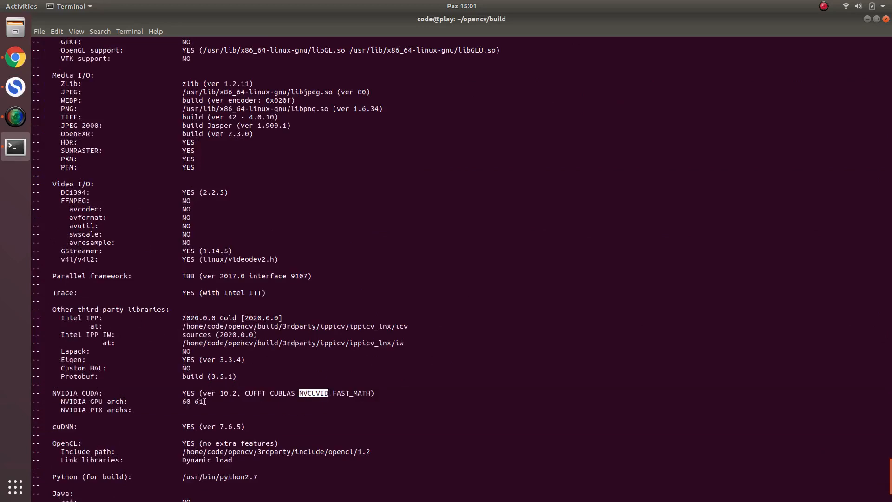
scroll("down", 3)
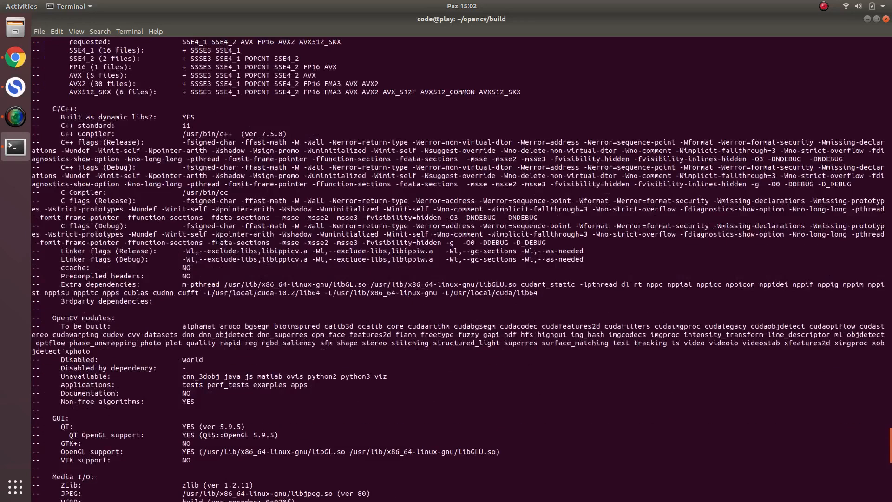
scroll("down", 3)
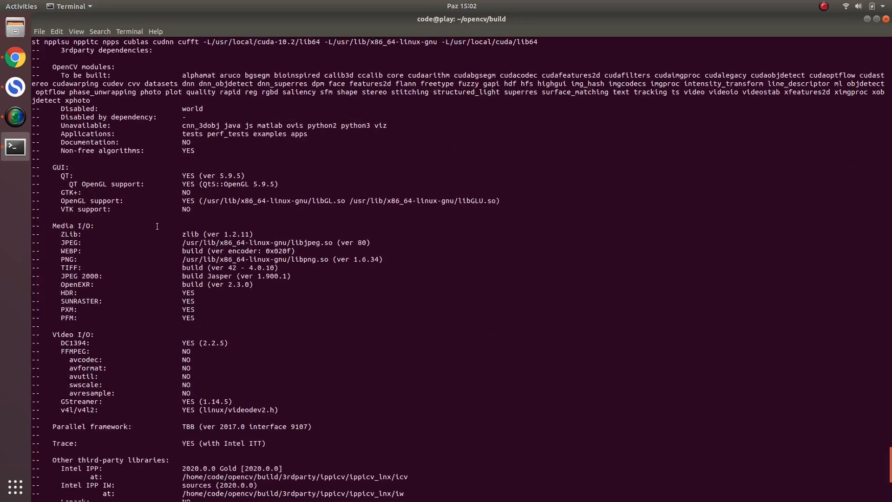
scroll("down", 3)
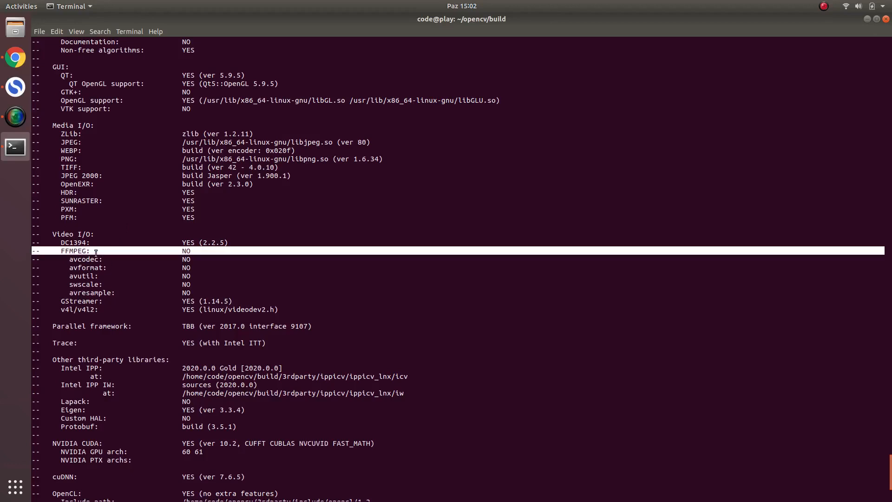
mouse_move(213, 284)
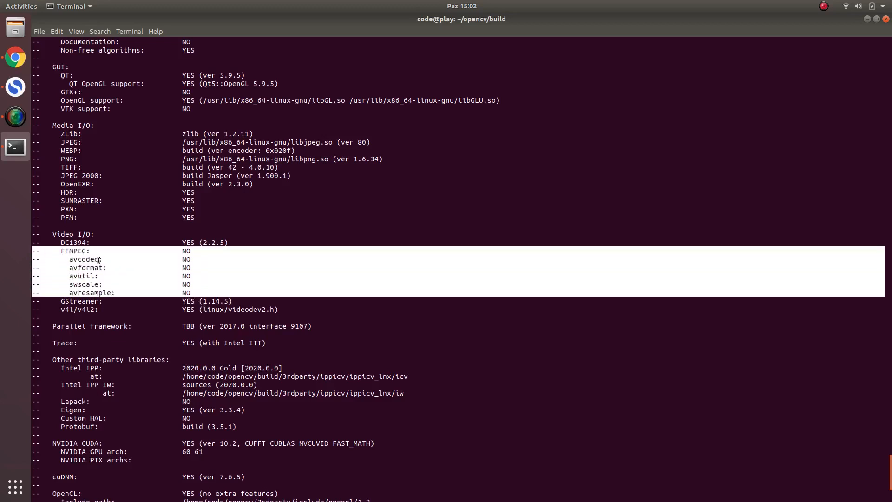
scroll("down", 3)
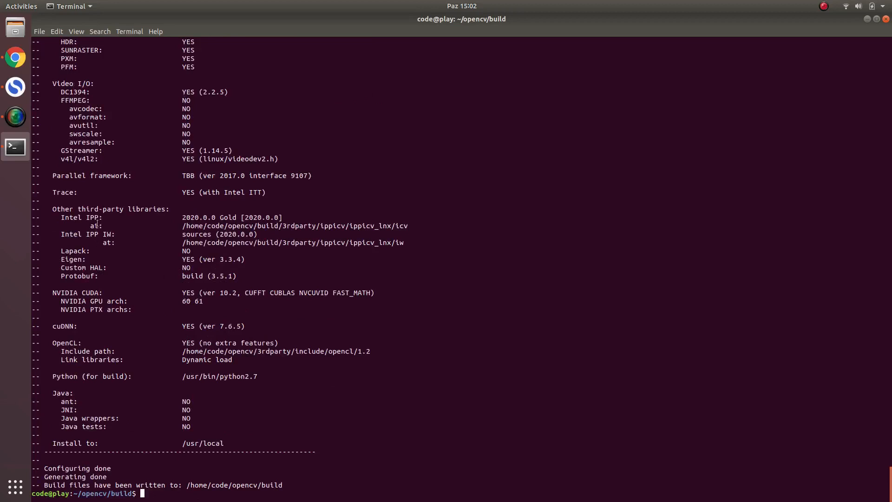
mouse_move(131, 320)
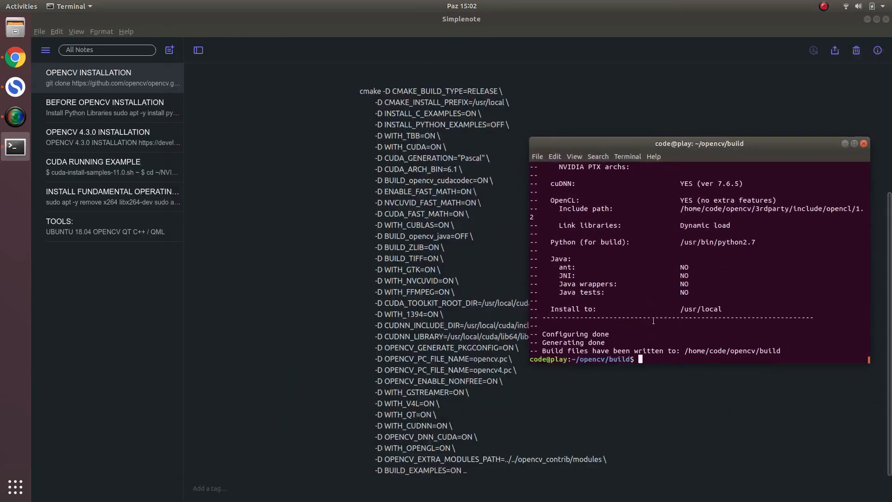
Run nproc to confirm 8 cores, then start the build with make -j8
type(":proc")
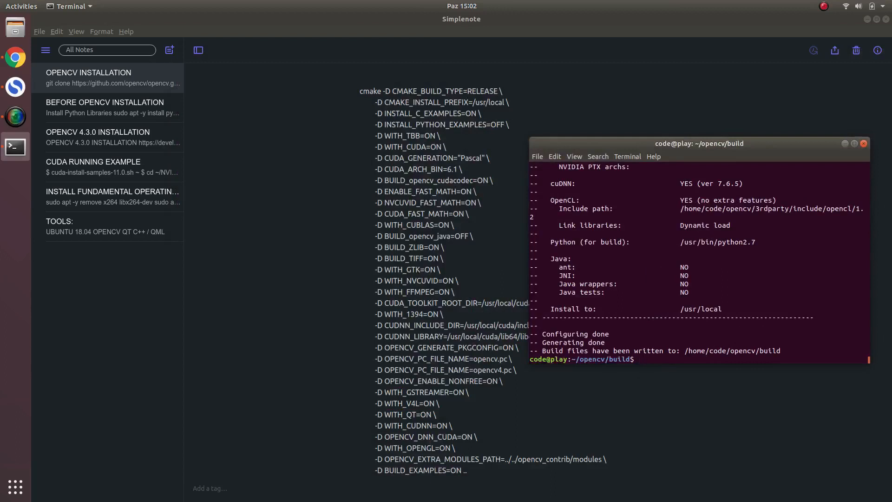
type("nproc")
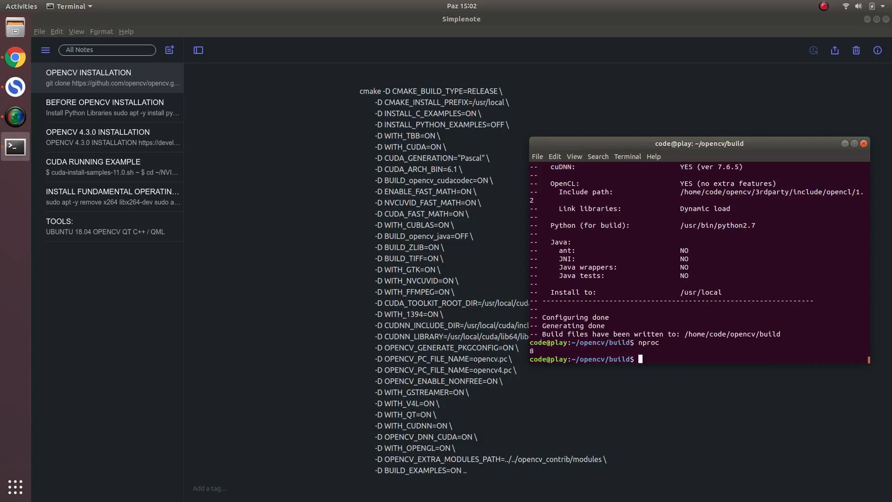
type("make")
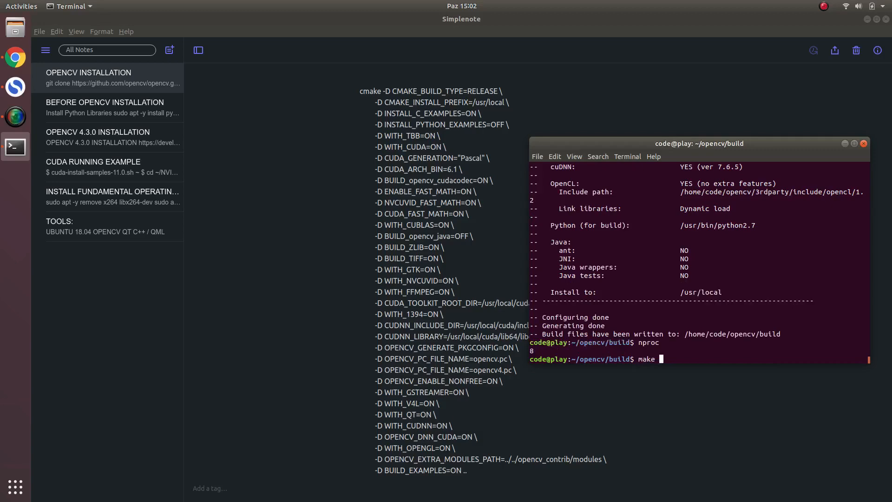
type("-j8")
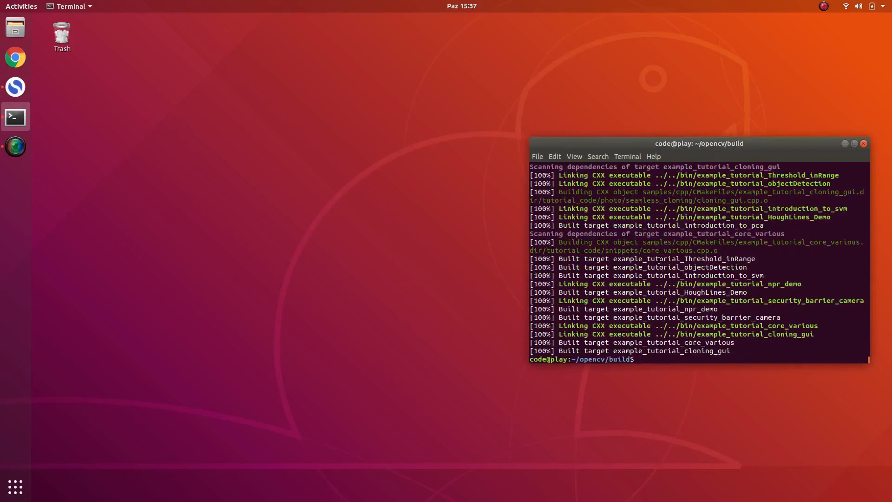
Run make install in ~/opencv/build to install the compiled OpenCV
type("m")
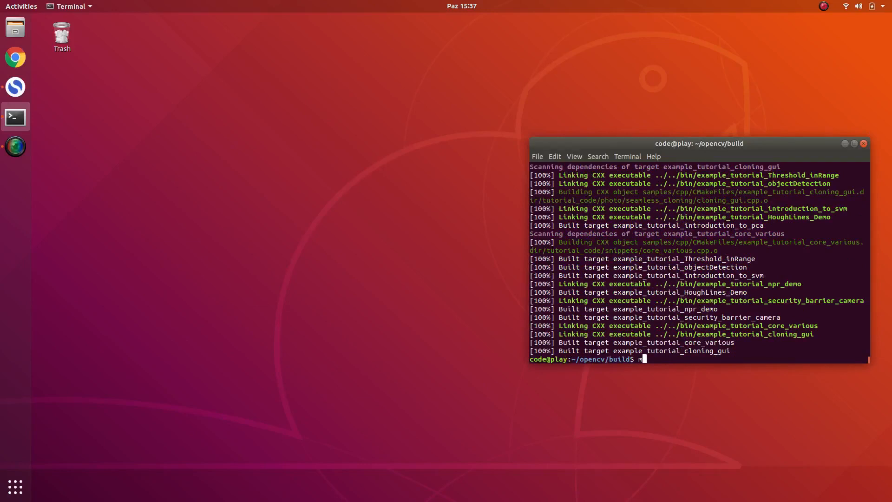
type("ake instaa")
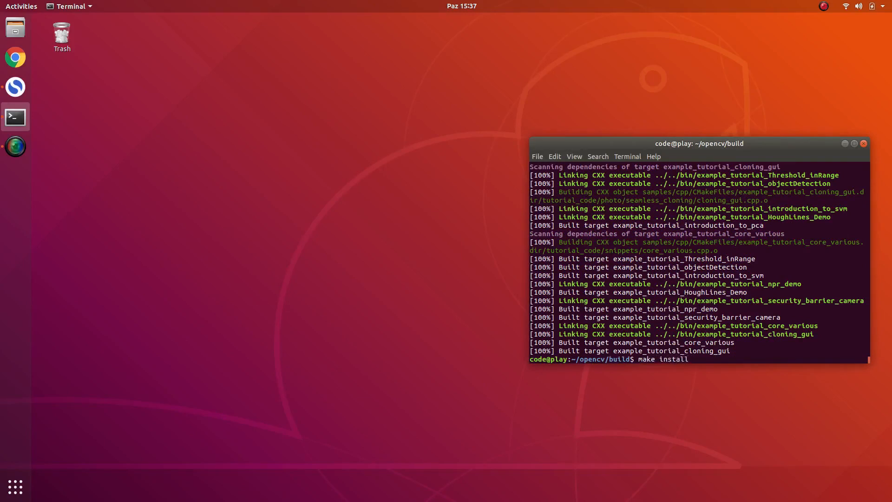
key("Return")
type("r")
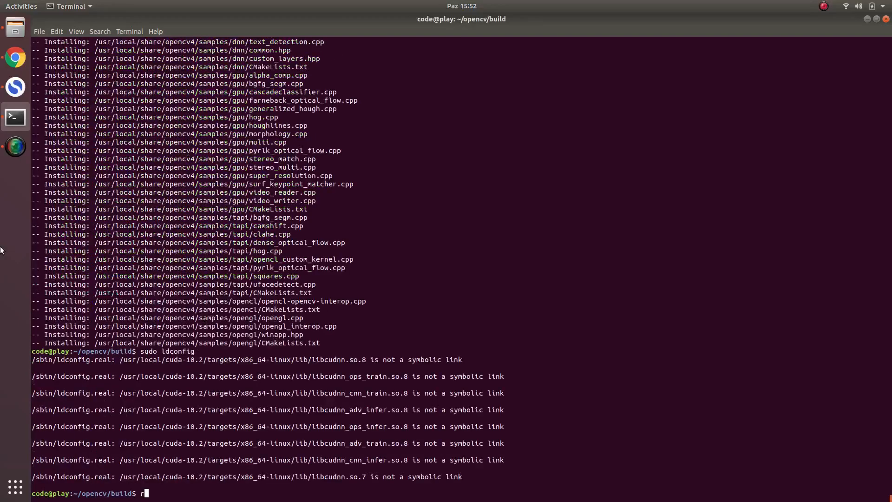
mouse_move(354, 306)
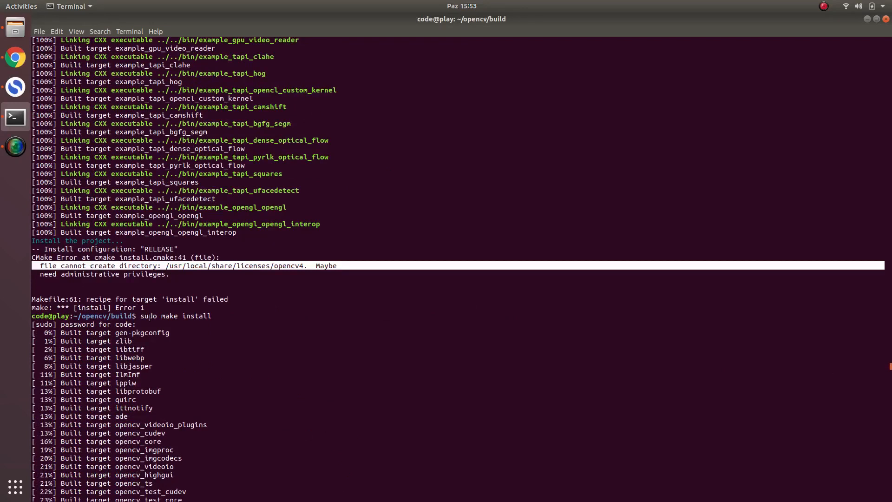
double_click(173, 316)
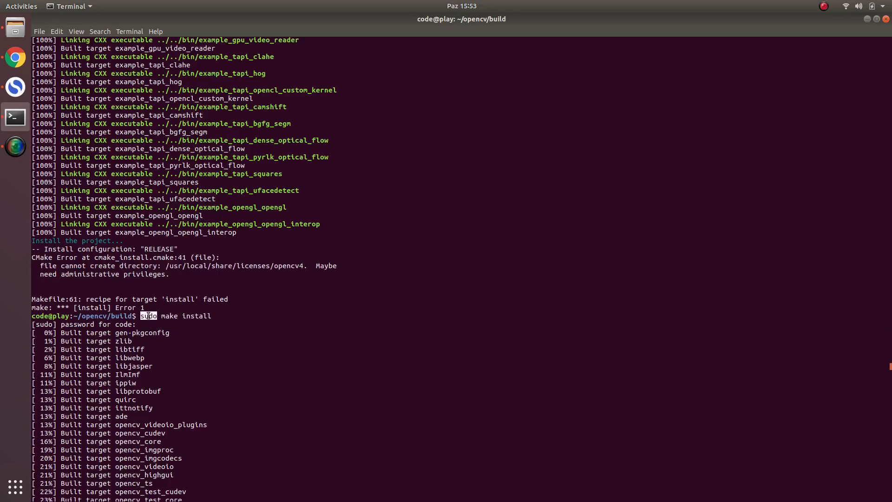
scroll("down", 3)
type("pk")
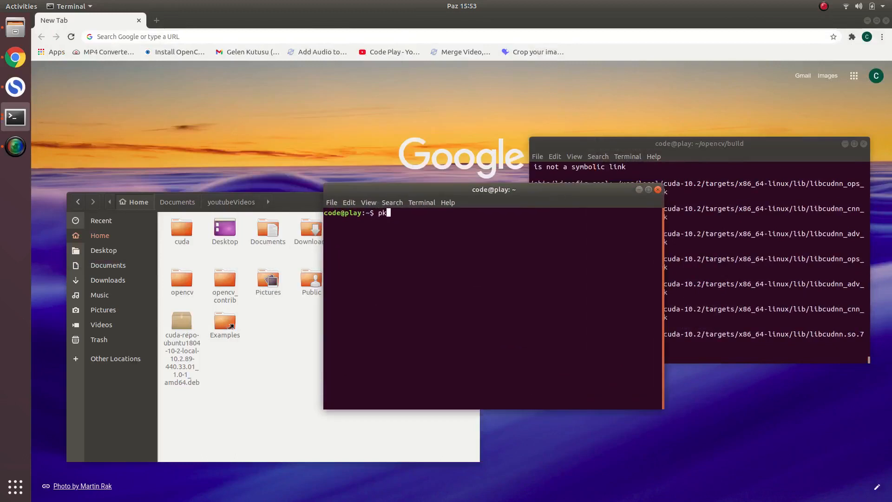
Run pkg-config --modversion opencv4 to confirm OpenCV 4.3.0 is installed
type("g-config --m")
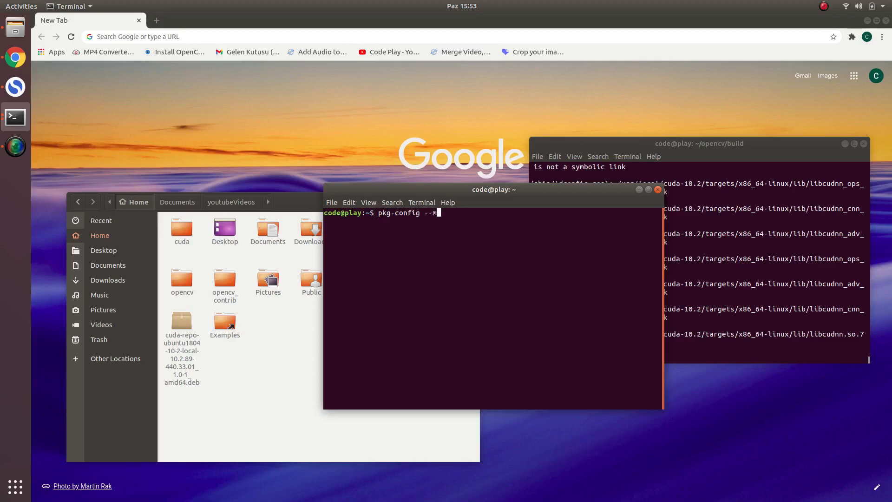
type("odversion opencv")
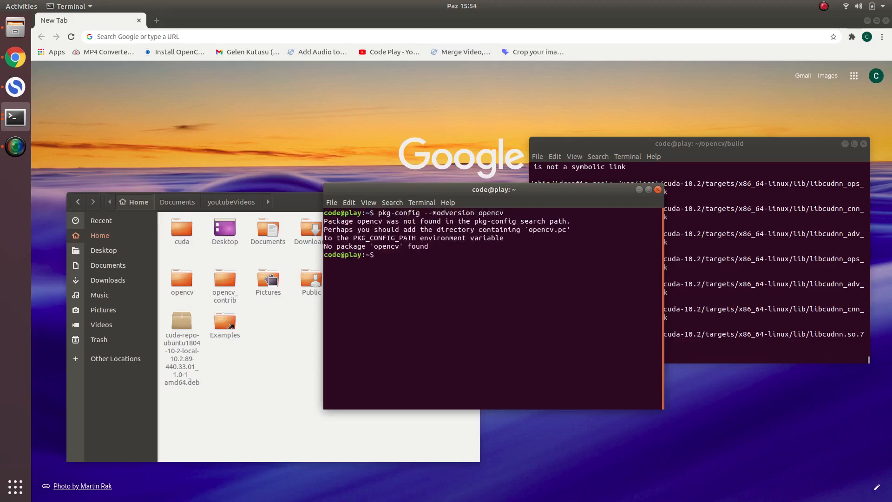
type("pkg-config --modversion opencv")
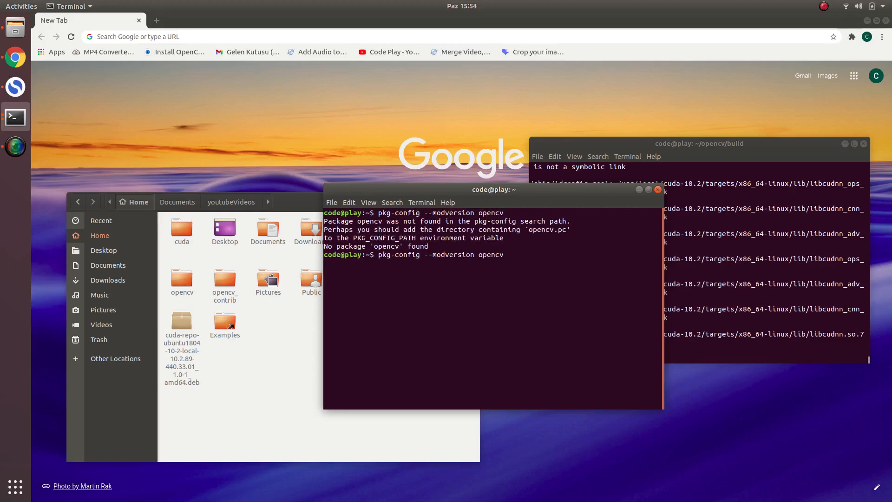
key("Return")
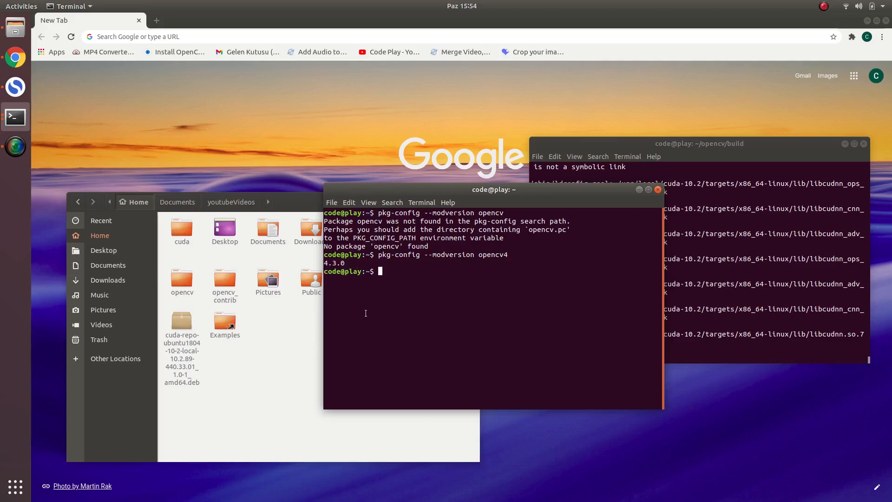
mouse_move(206, 217)
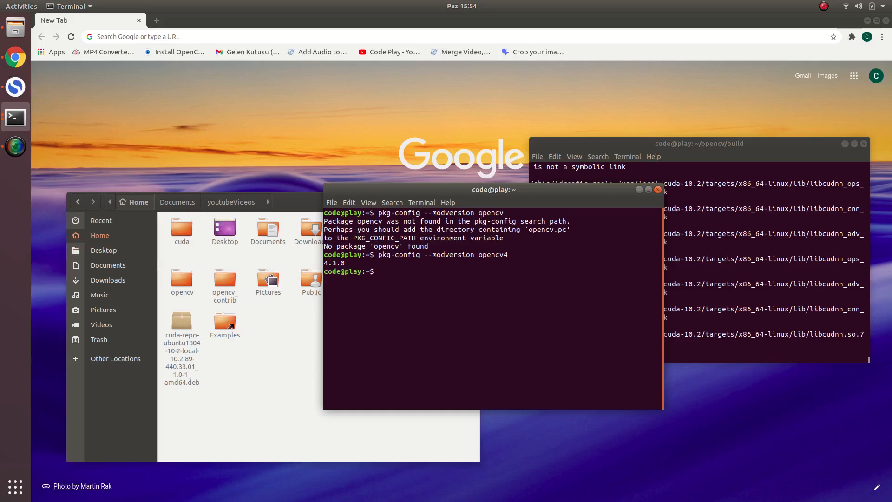
Create main.cpp in the home folder and open it in Text Editor
type("ged")
type("touch")
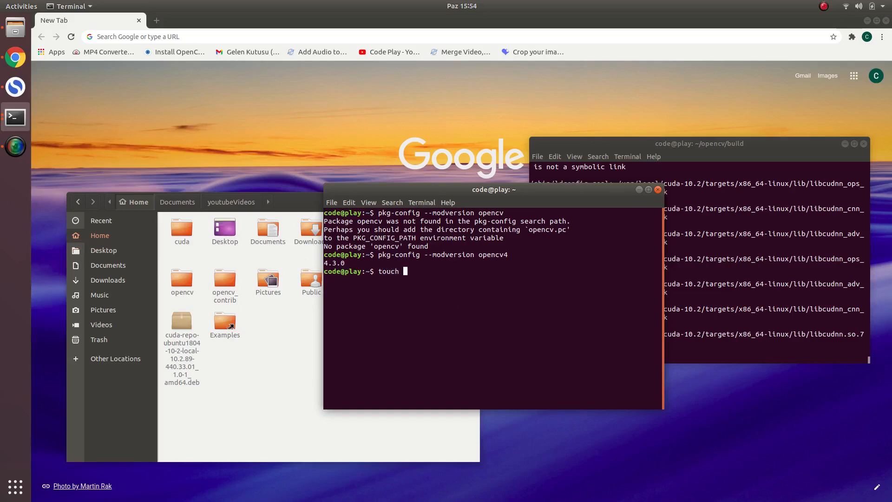
type("main.cpp")
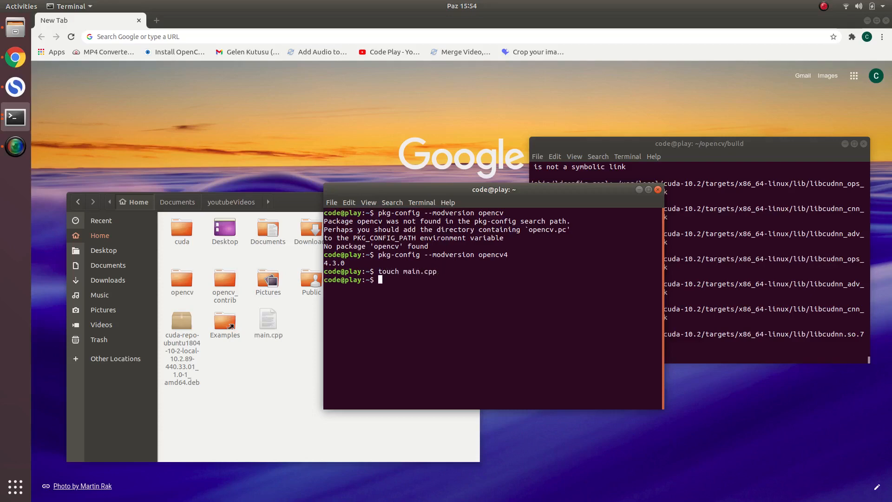
double_click(268, 320)
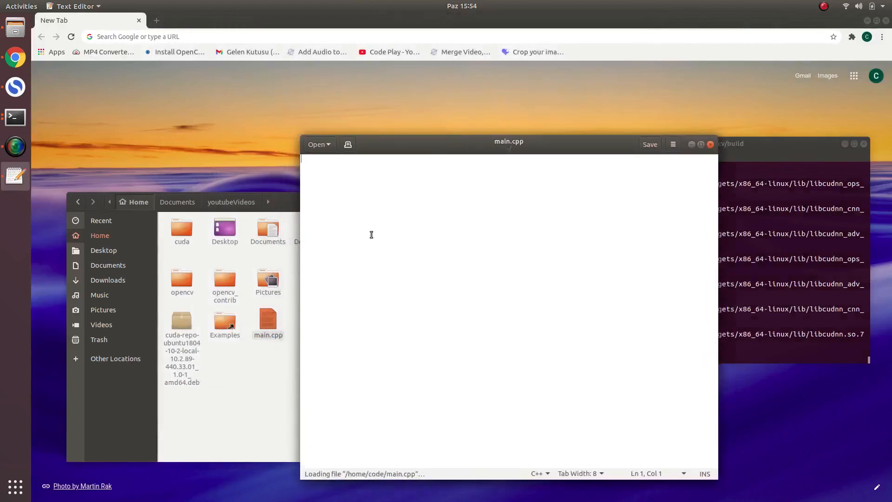
Add #include <opencv2/highgui.hpp> and an empty int main(){} to main.cpp
type("#i")
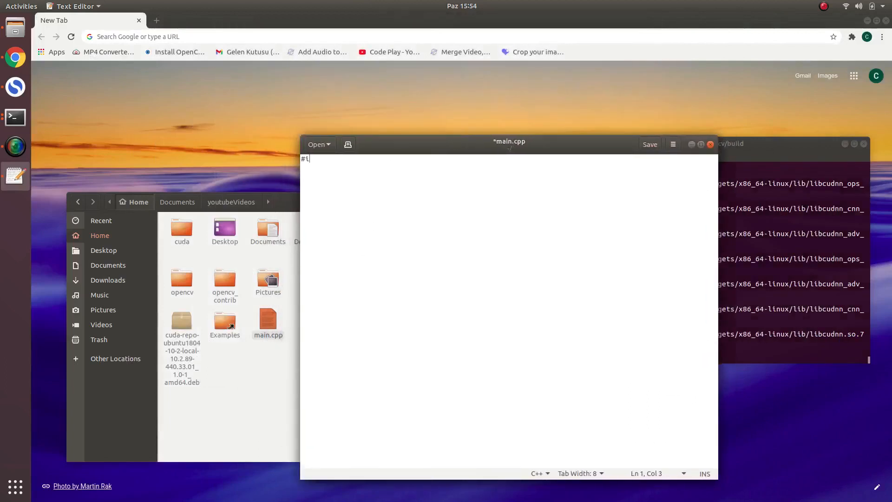
type("nclude")
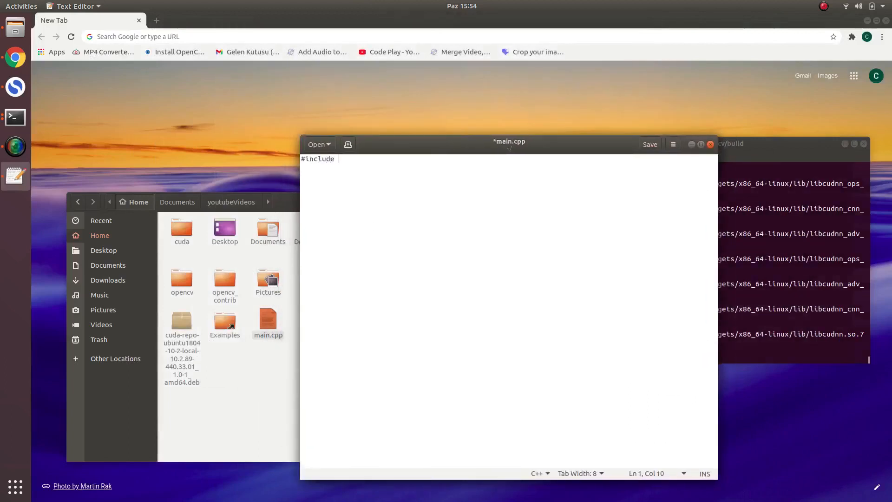
type("<opencv")
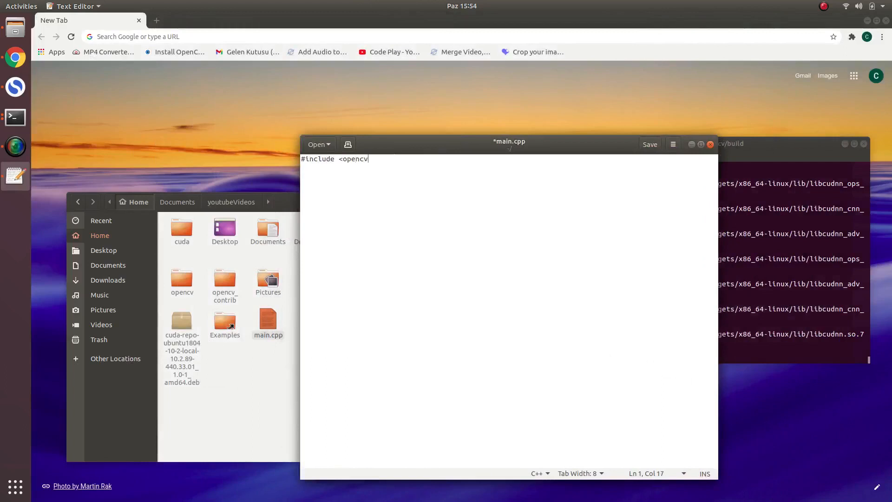
type("2/")
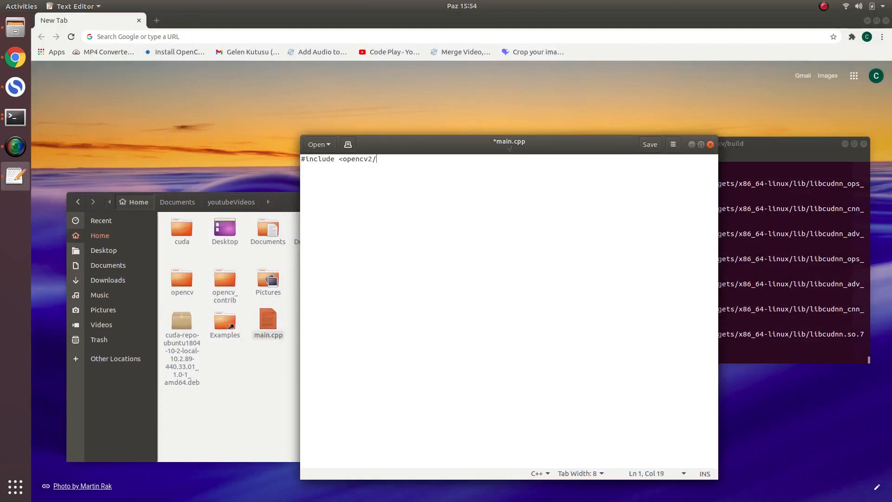
type("highgui")
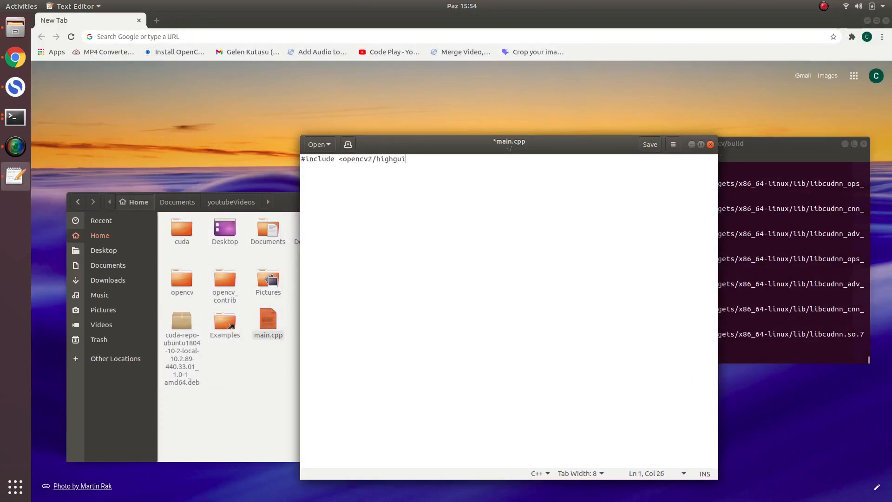
type(".hpp>")
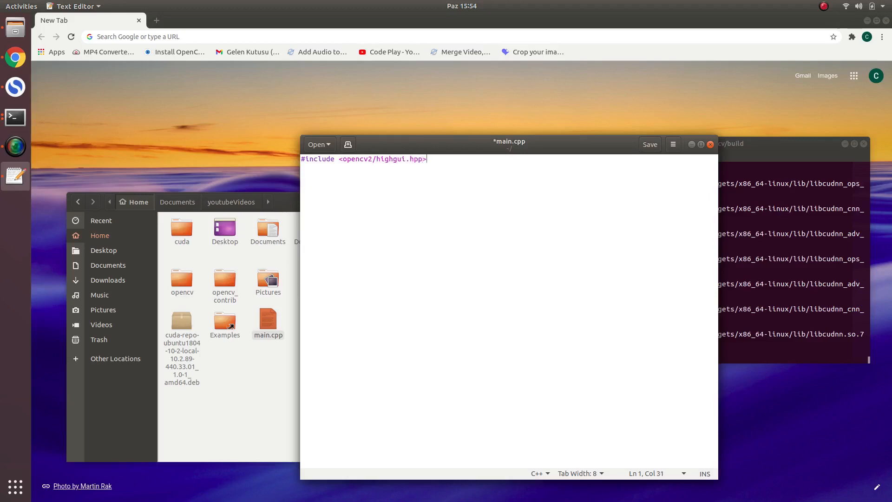
type("int")
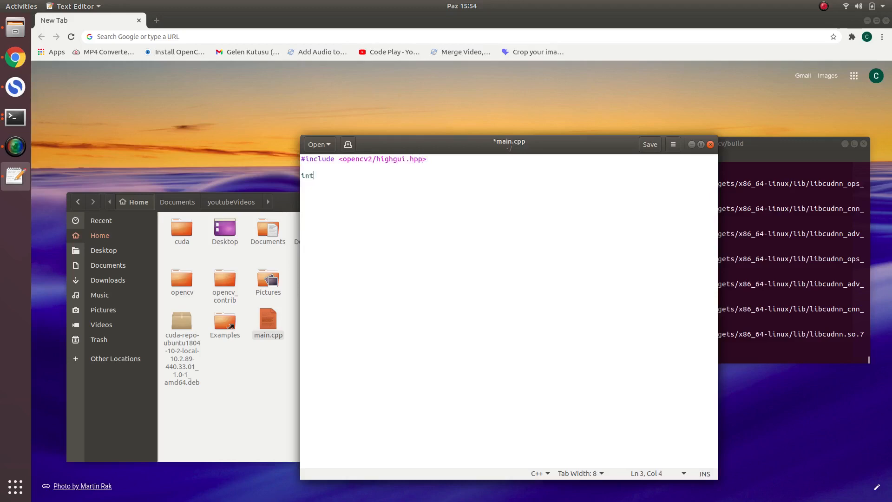
type("main")
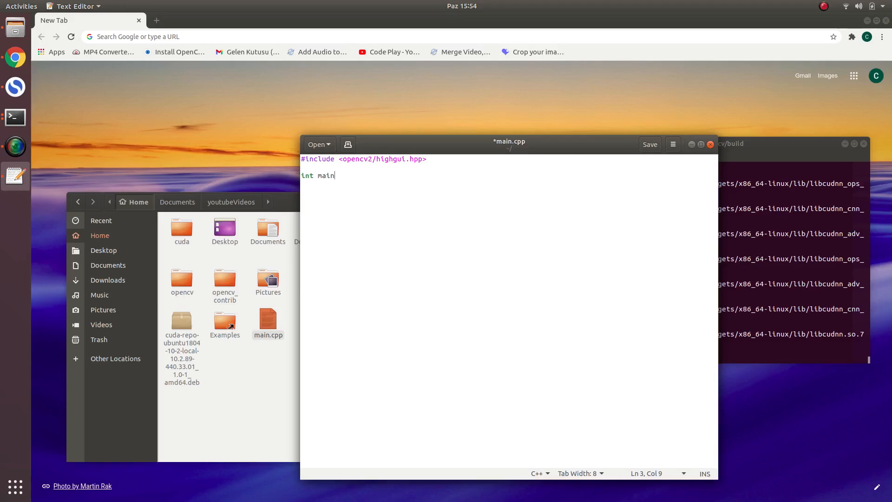
type("(){")
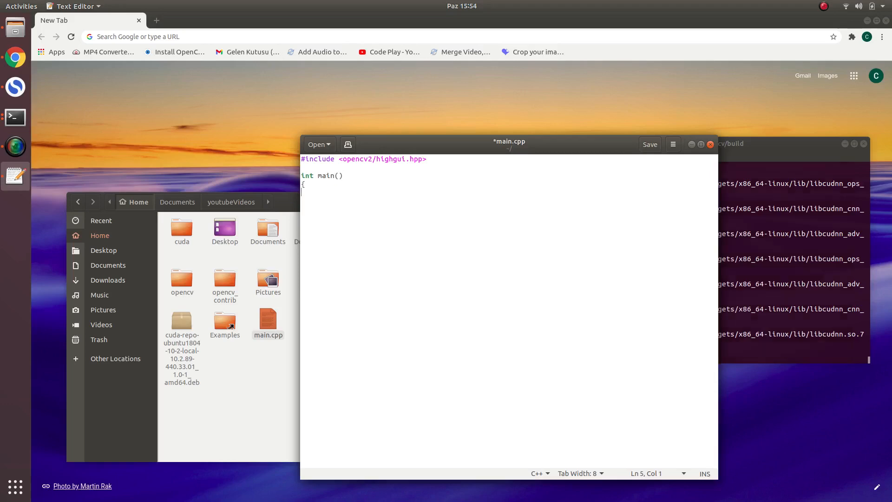
type("}")
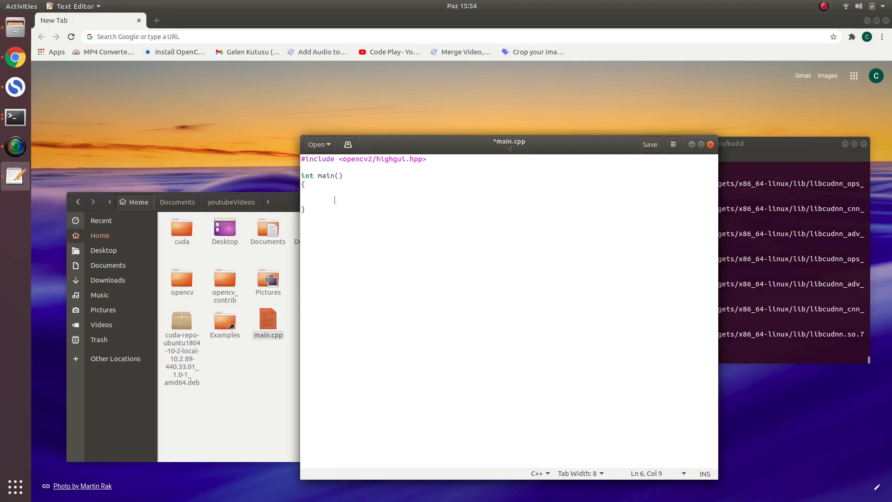
Declare cv::Mat img from the image and display it with cv::imshow("Window",img);
type("cv::")
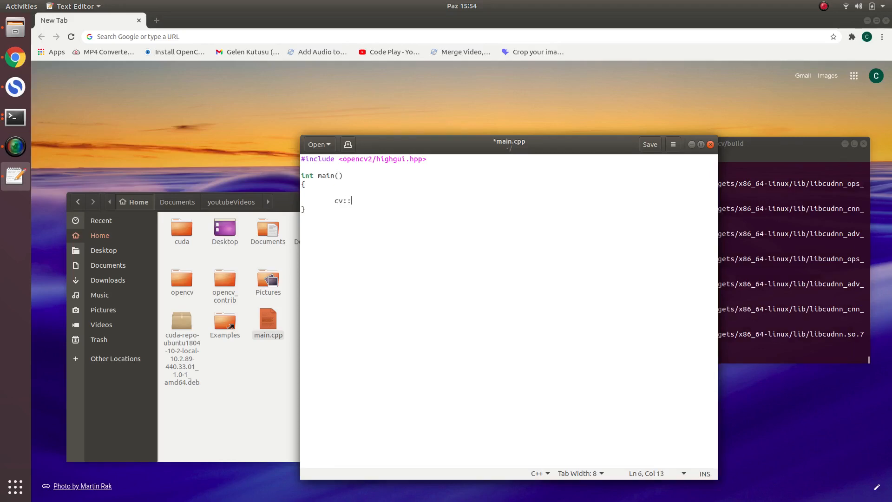
type("Mat img = imread(\"")
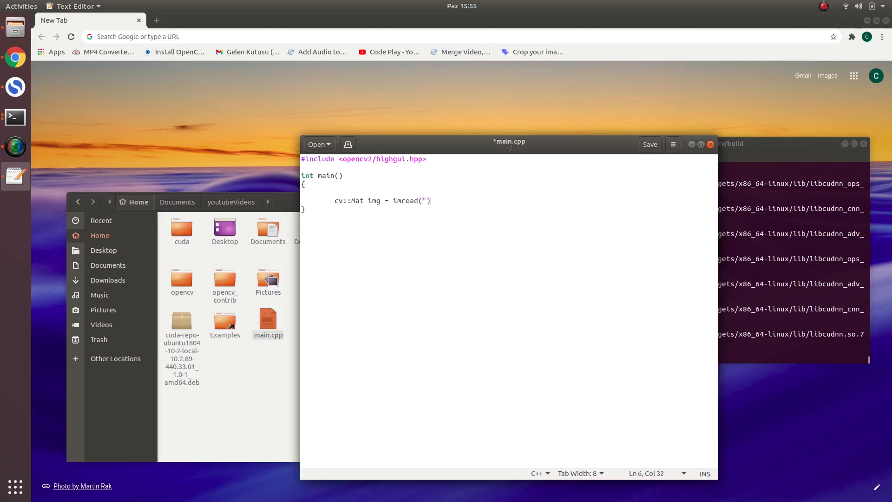
type("\"")
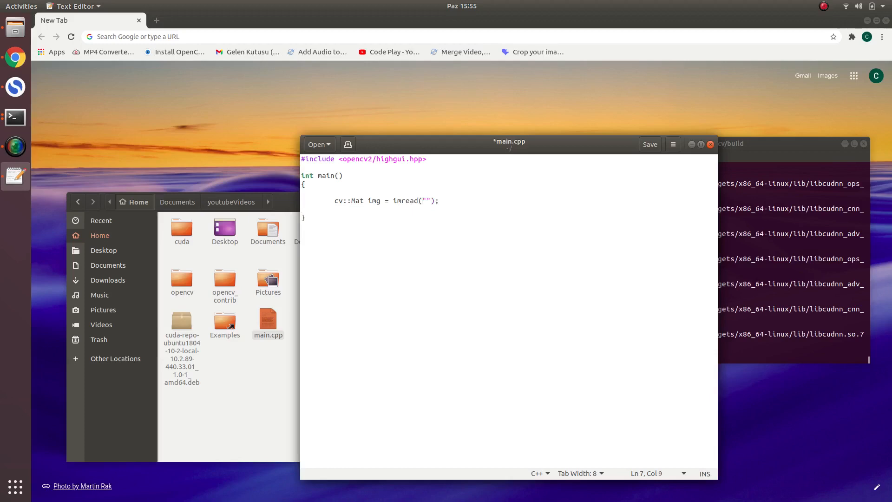
type("cv::ims")
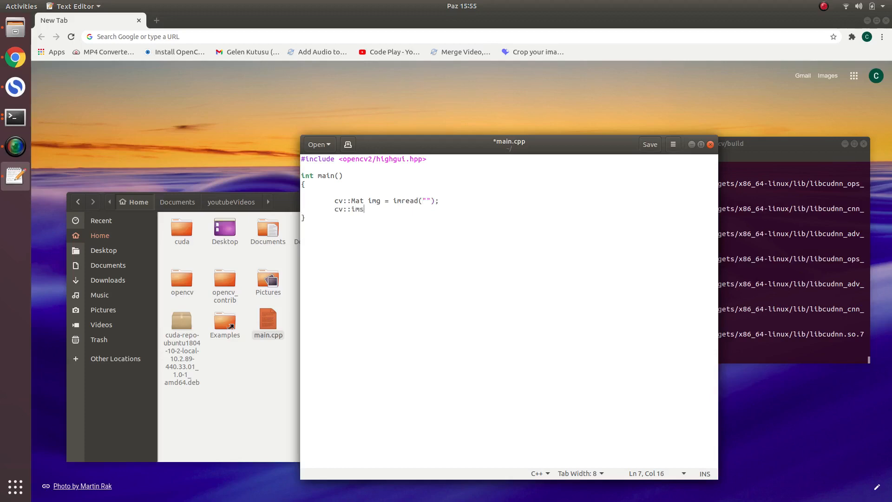
type("how(\"W")
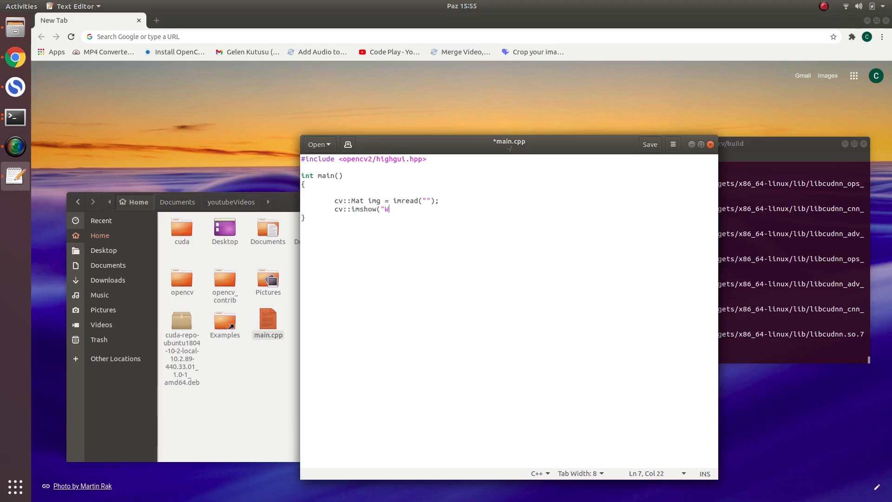
type("indow\"")
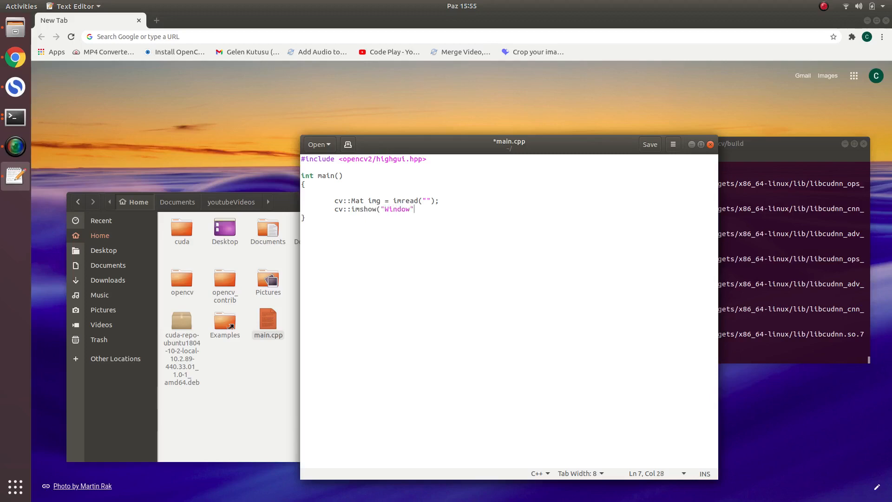
type(",")
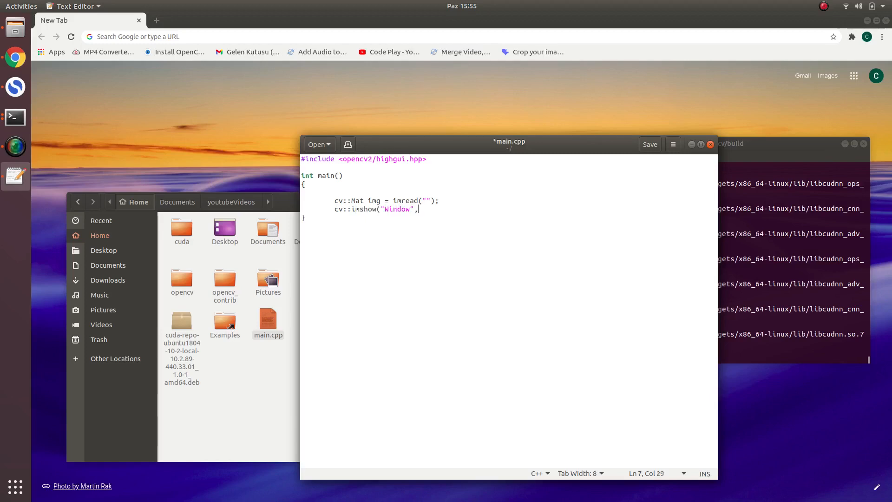
type("img")
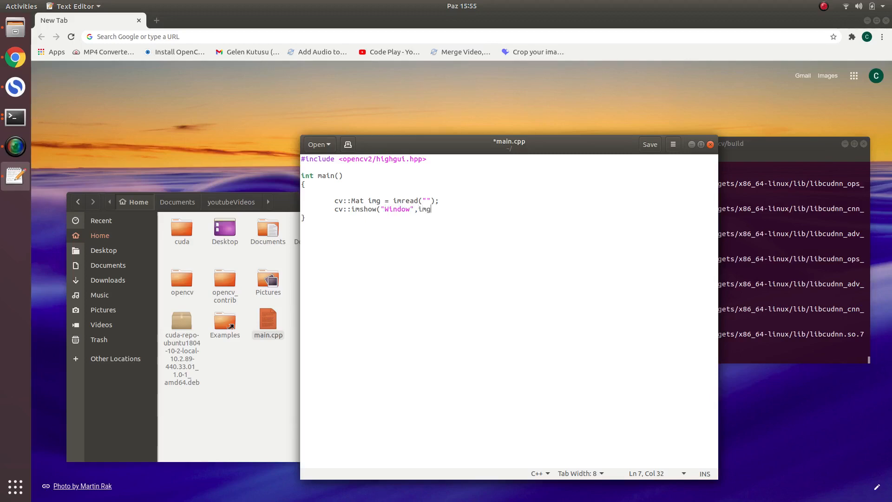
type(");")
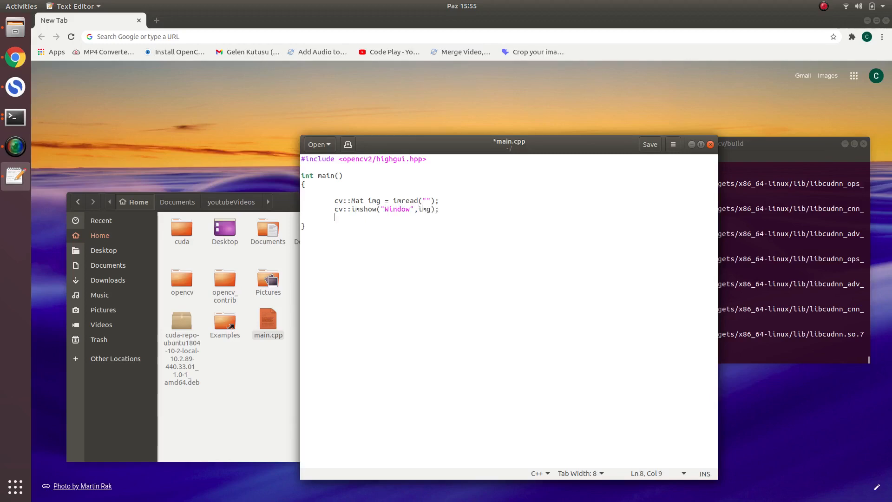
Finish main() with cv::waitKey(0); and return 0;
type("cv::wai")
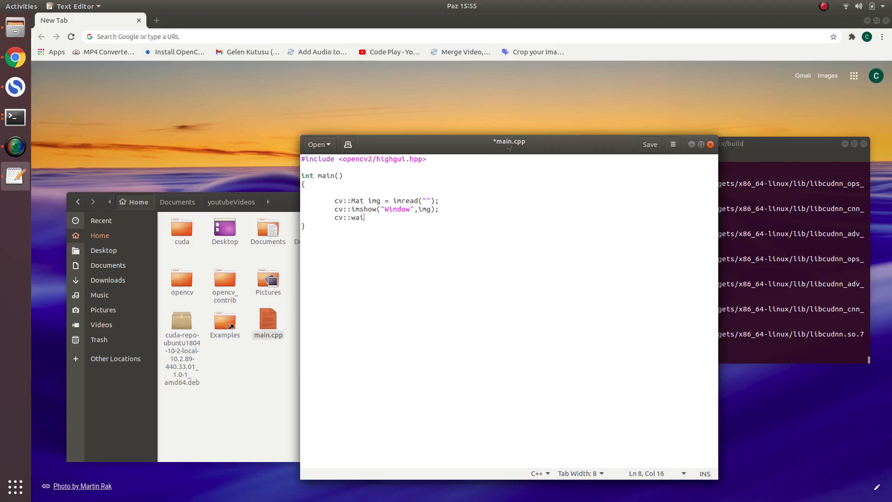
type("tKey(")
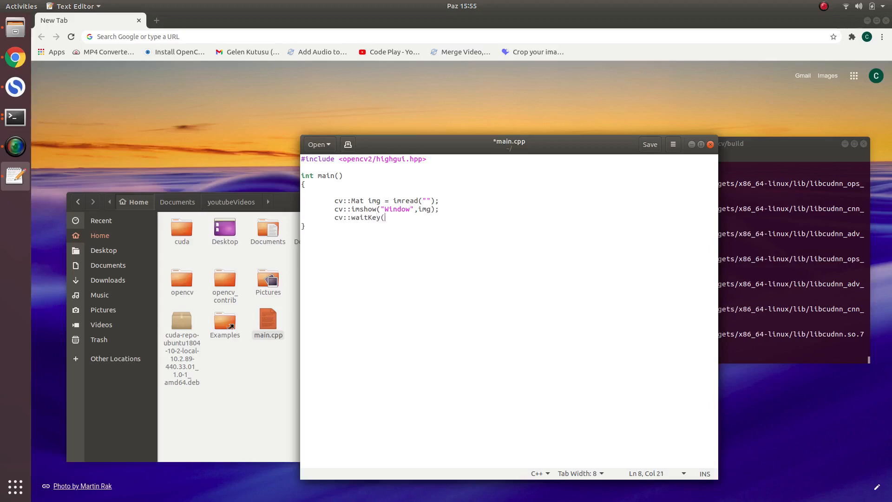
type("0);")
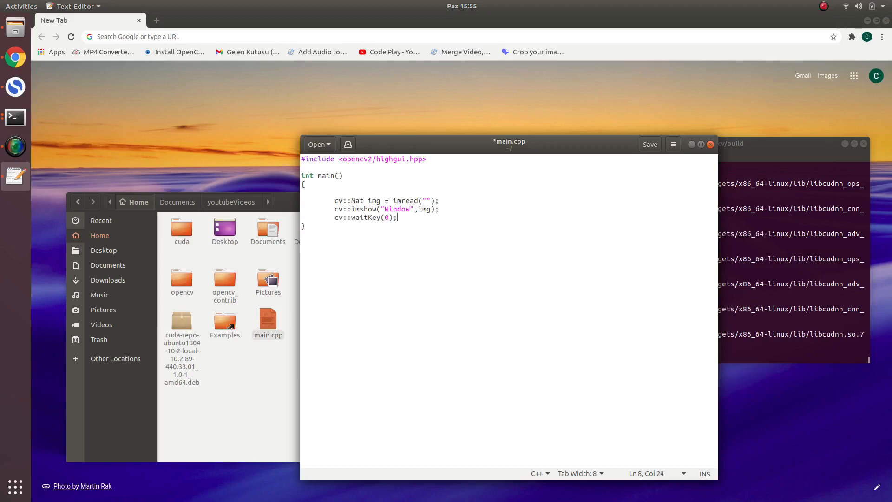
type("ret")
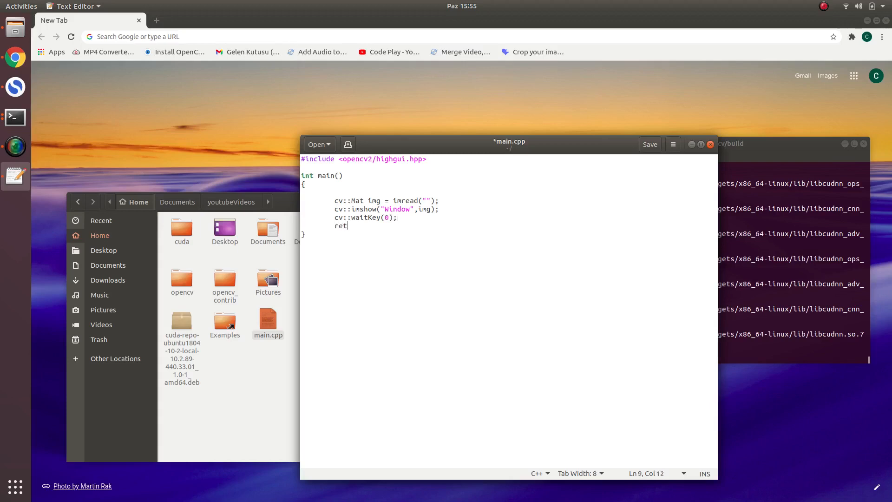
type("urn 0;")
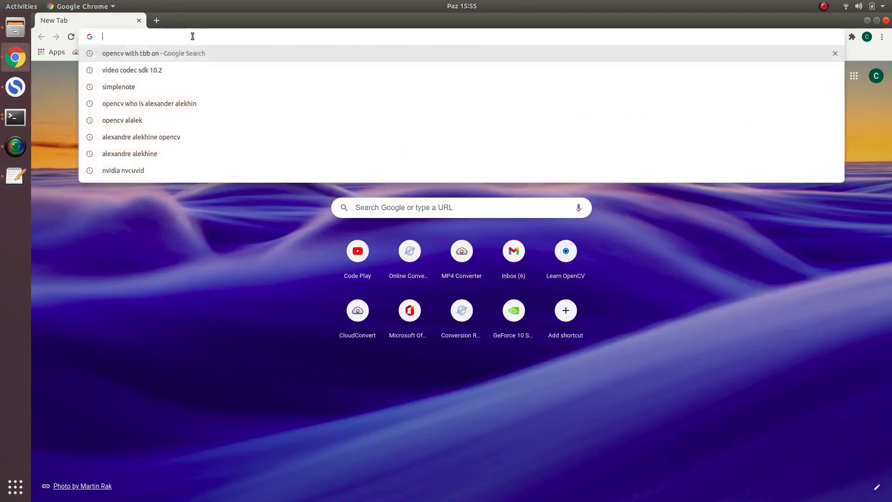
Save the first 'lena opencv' image result as lena.jpeg and set imread to /home/code/lena.jpeg
type("lena opencv")
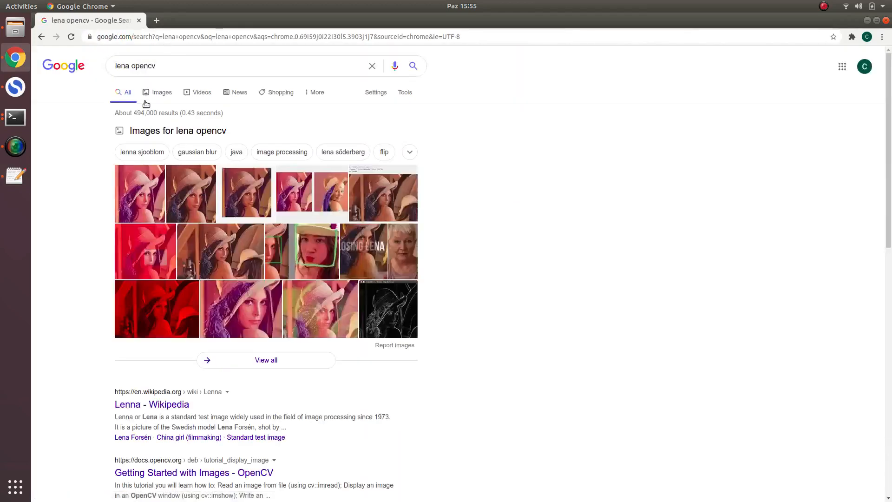
left_click(162, 91)
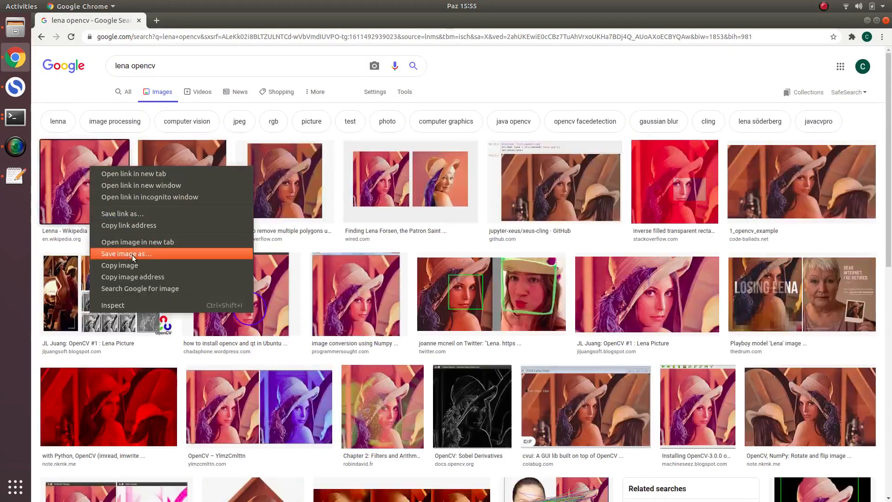
left_click(126, 253)
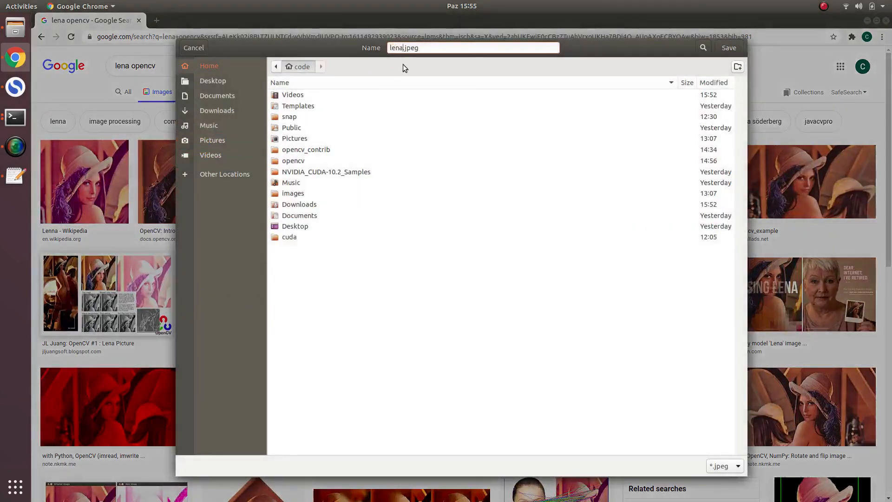
left_click(193, 47)
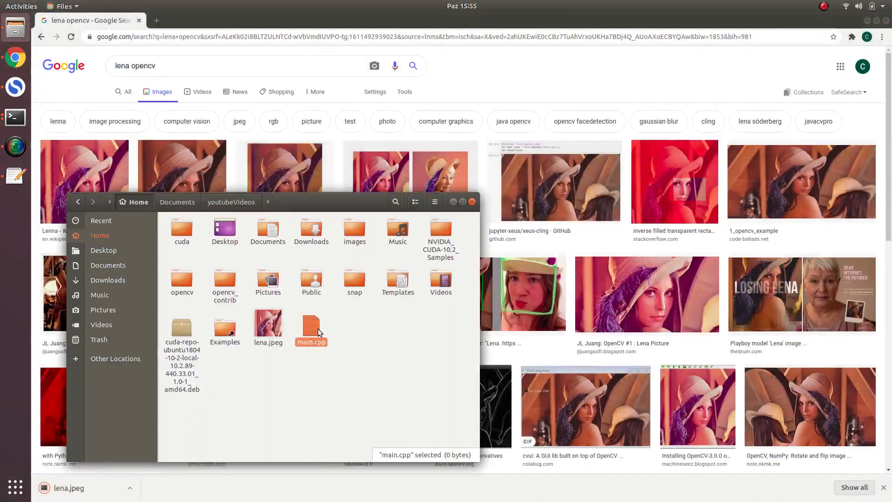
left_click(268, 322)
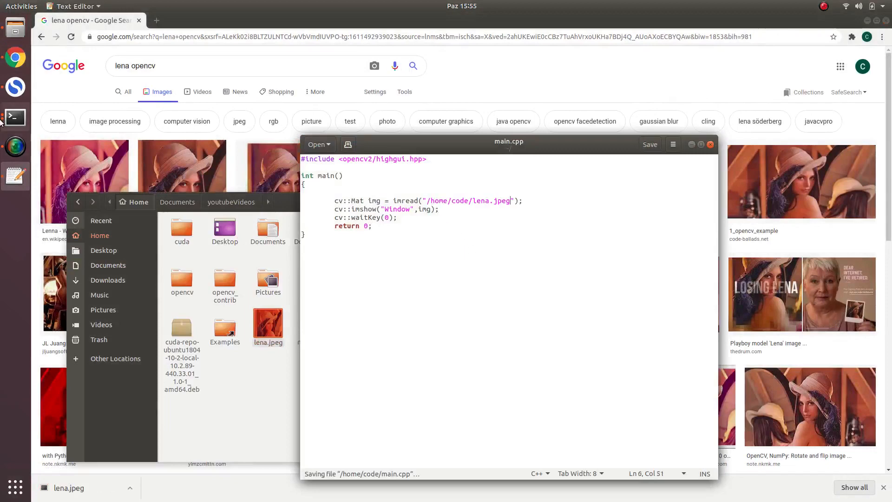
left_click(14, 118)
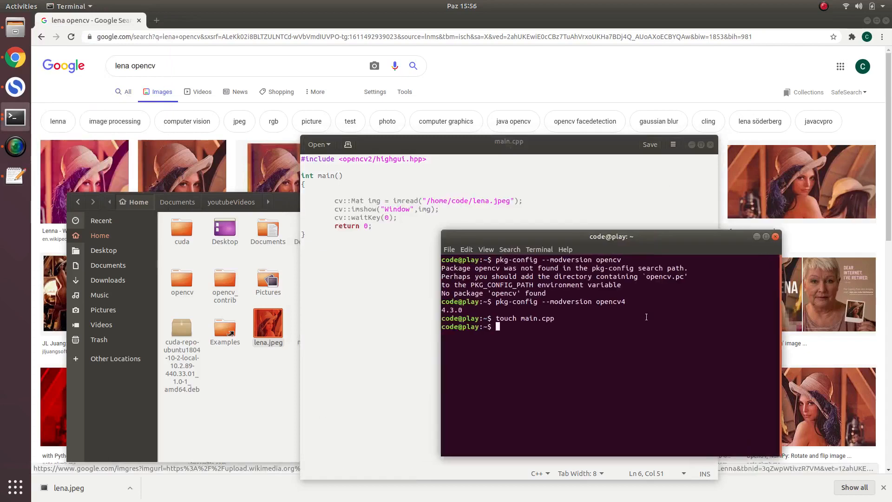
Compile main.cpp with g++ -std=c++14 and `pkg-config --libs --cflags opencv4` into 'output'
type("g")
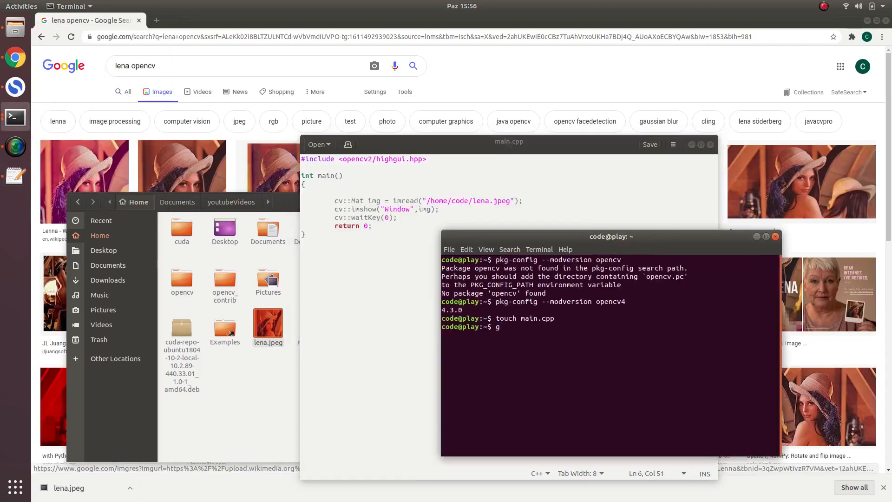
type("++ -std")
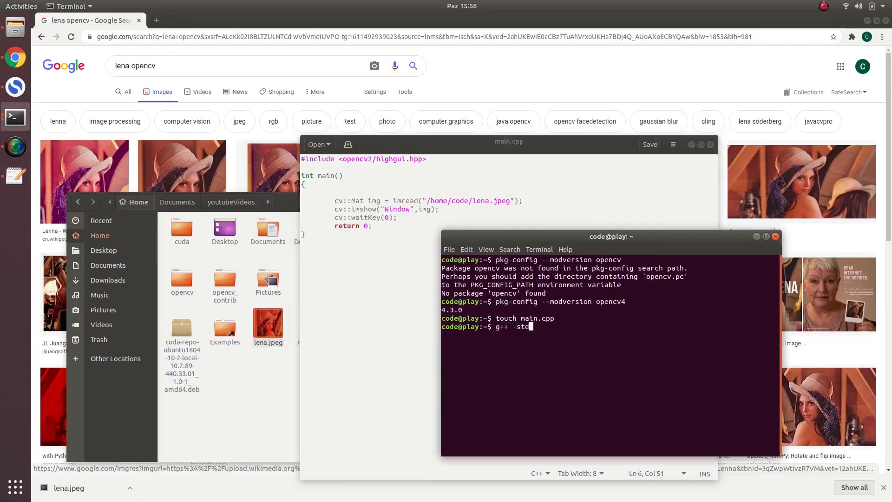
type("=")
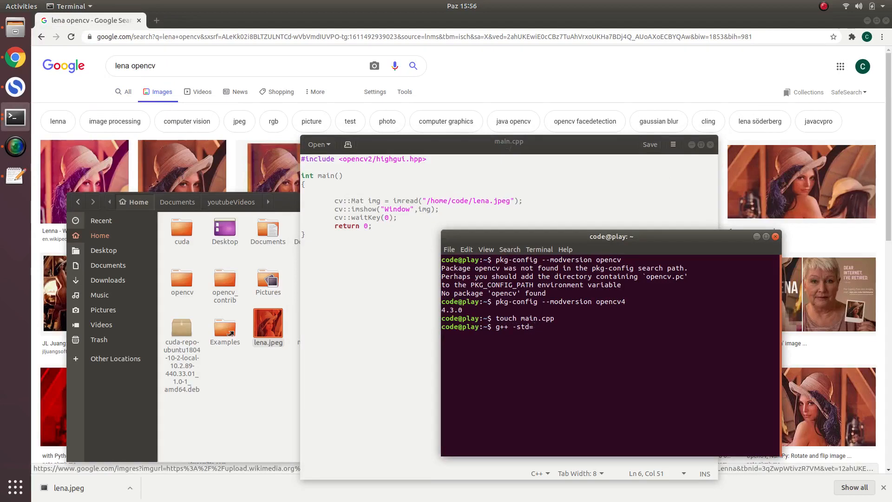
type("c++1")
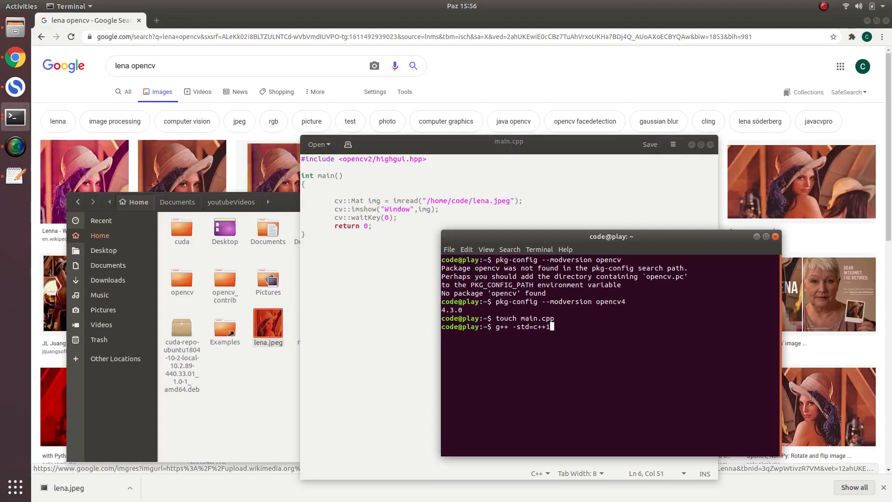
type("4")
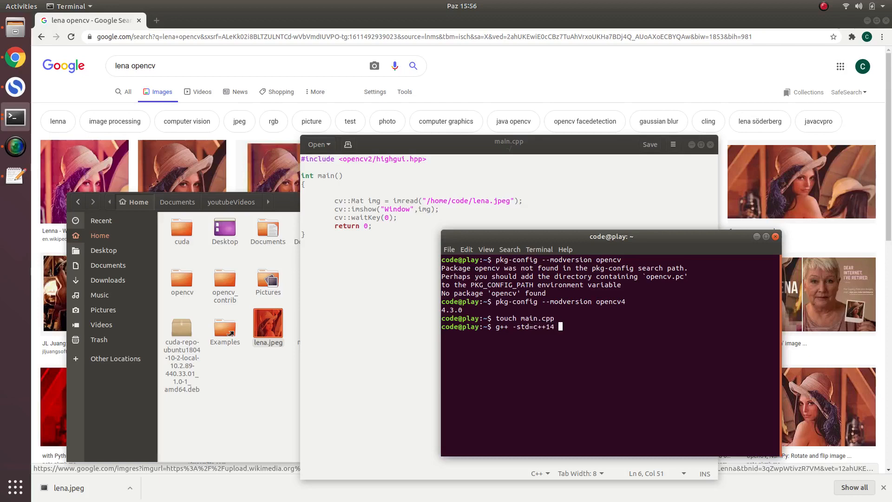
type("main.cpp")
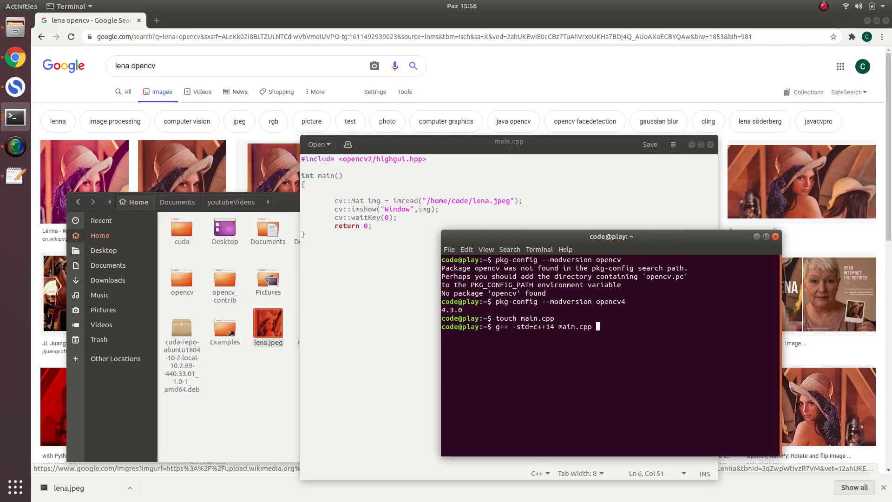
type("`pkg-config --libs --cflags o")
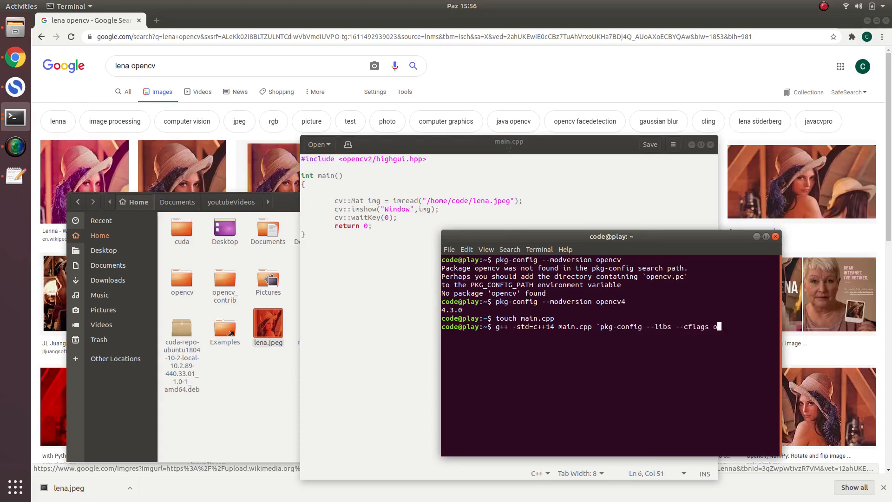
type("pencv4")
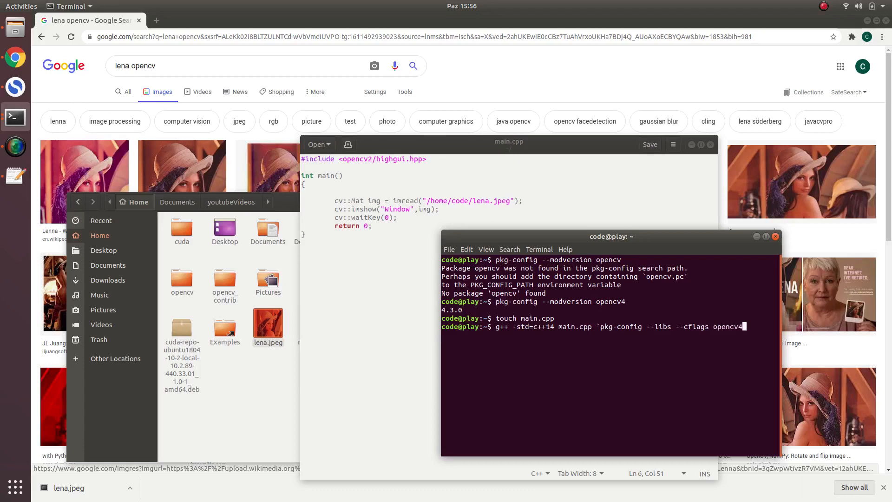
type("-o ou")
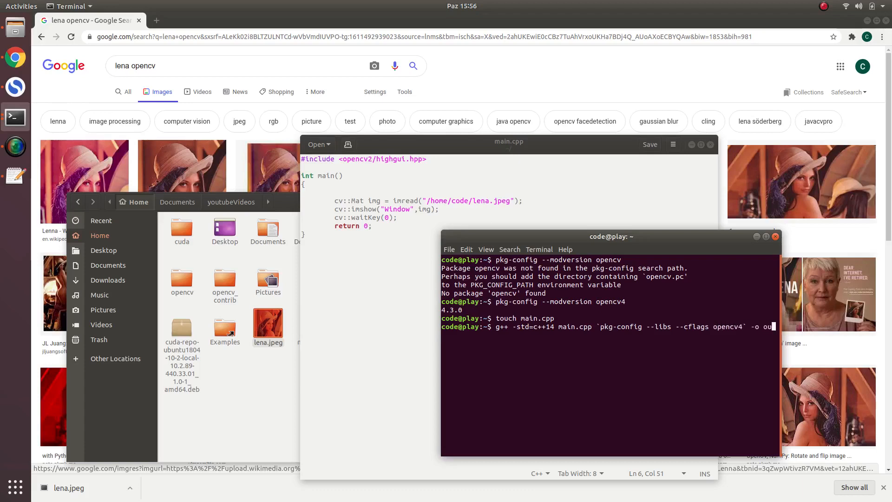
key("Return")
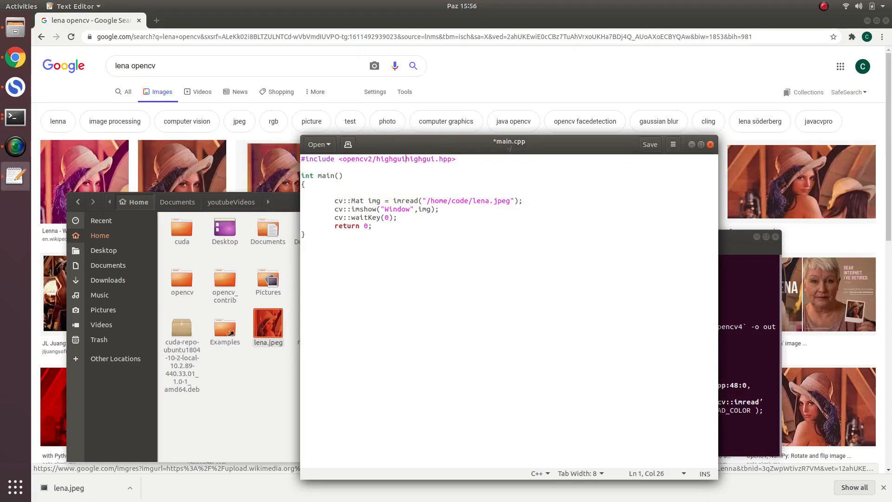
Change main.cpp's imread call to cv::imread and save the file
type("/")
left_click(429, 200)
type("cv::")
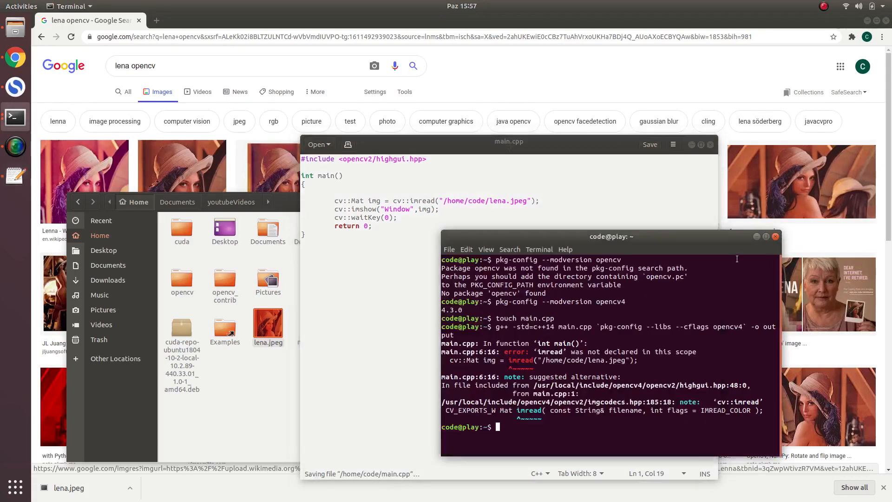
Rerun the g++ compile, execute ./output, and move the terminal window left
key("Return")
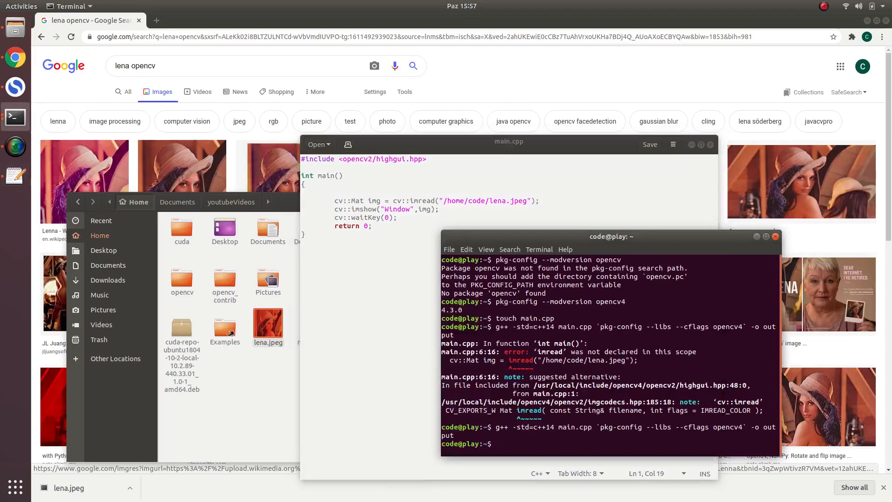
type("./output")
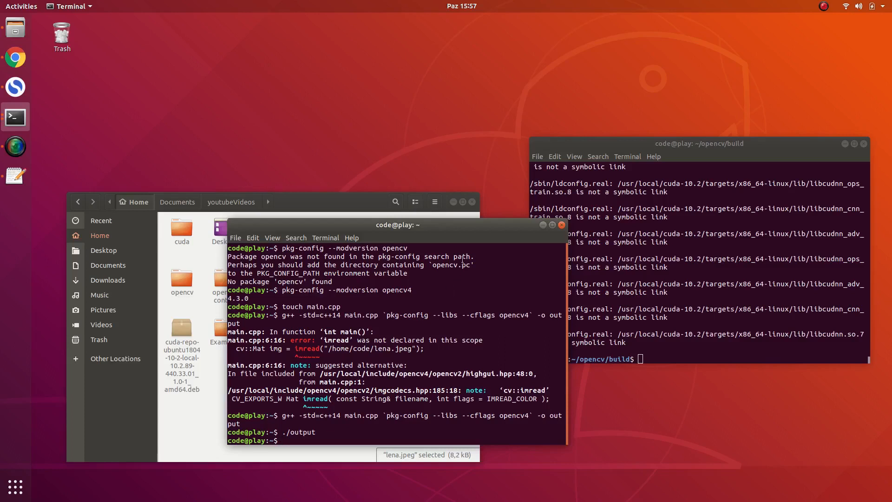
mouse_move(461, 202)
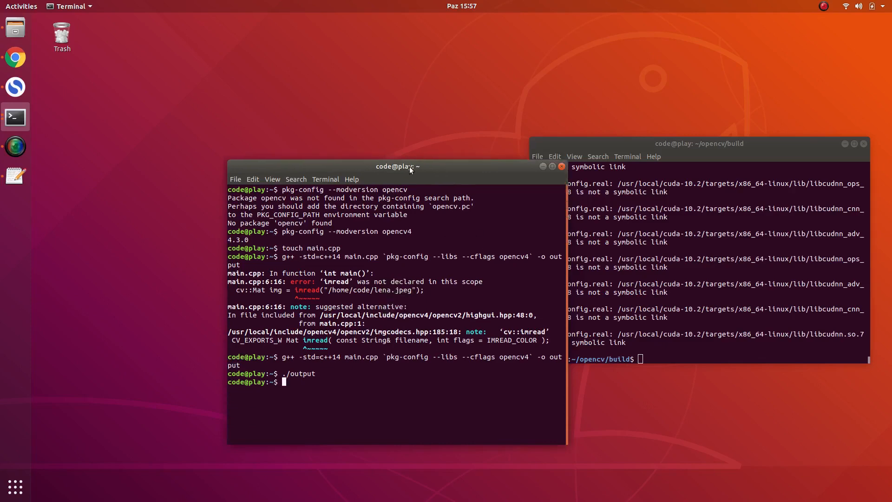
left_click_drag(398, 166, 257, 106)
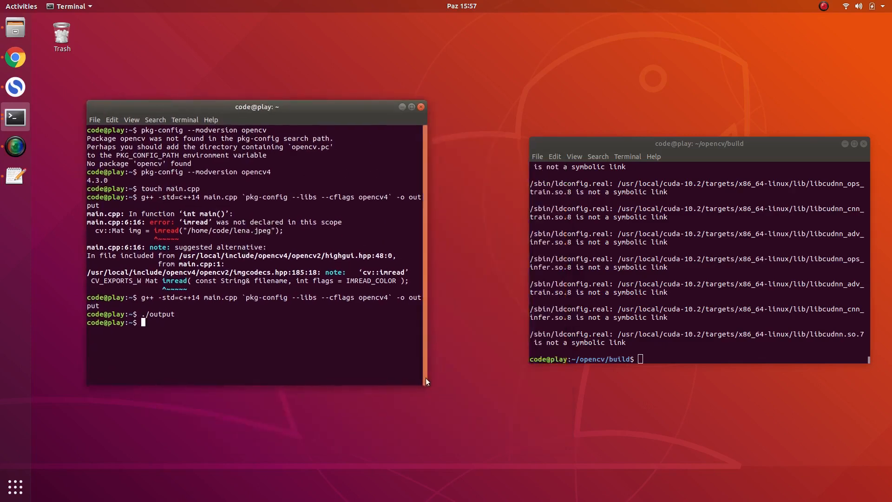